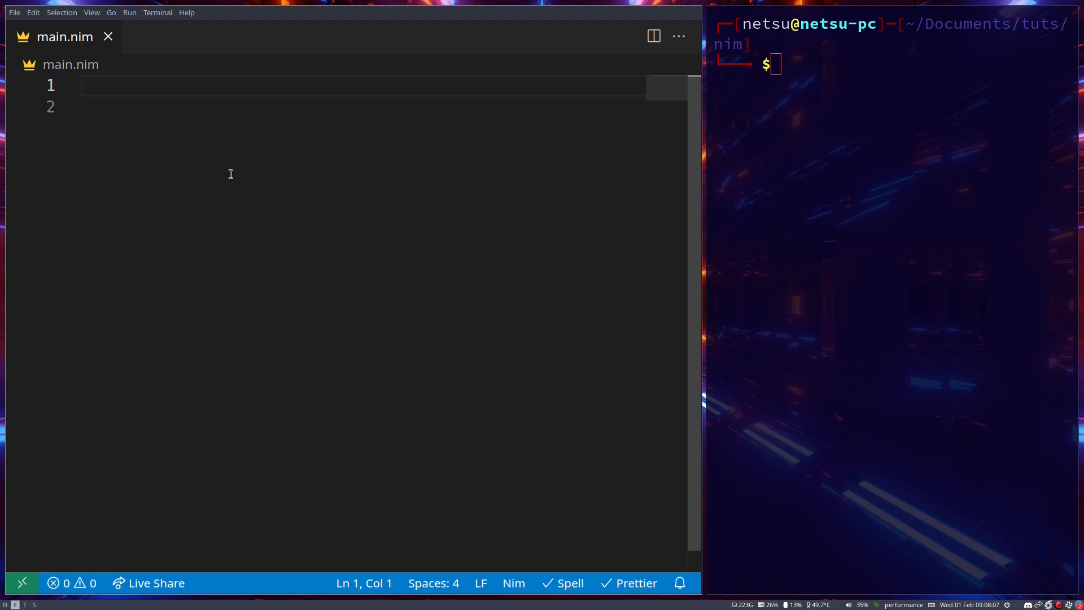
- Import algorithm and declare a var block with a: array[6, int]
text(import algorithm)
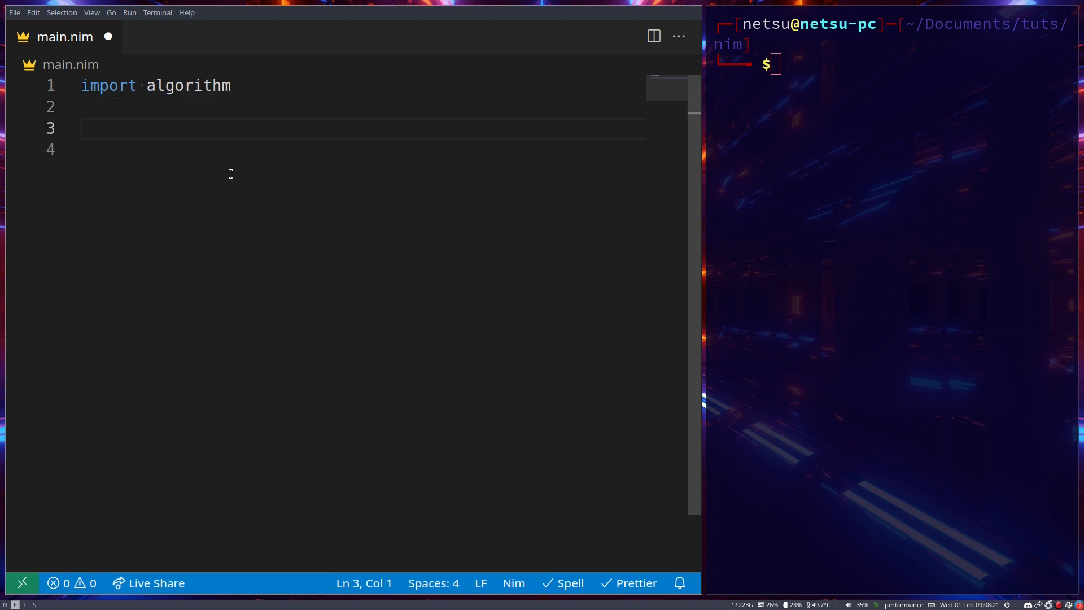
text(var)
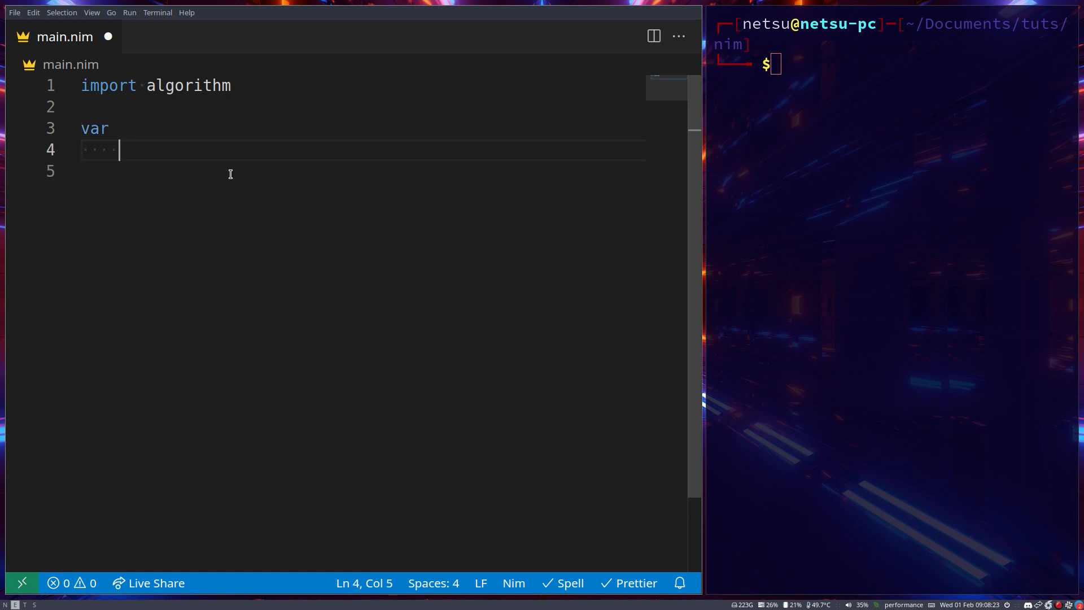
text(a:)
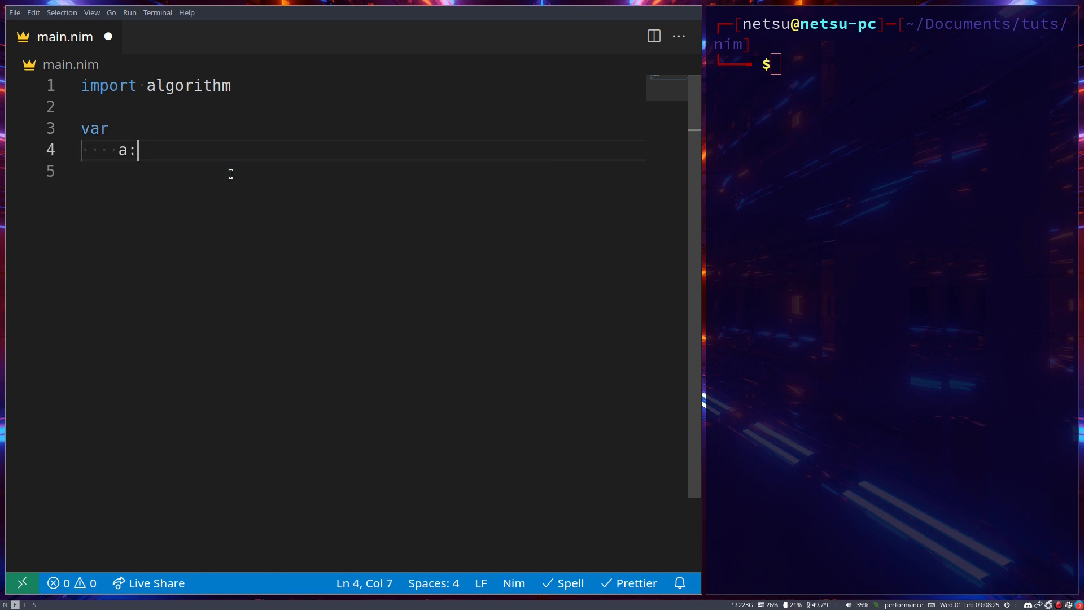
text(array[])
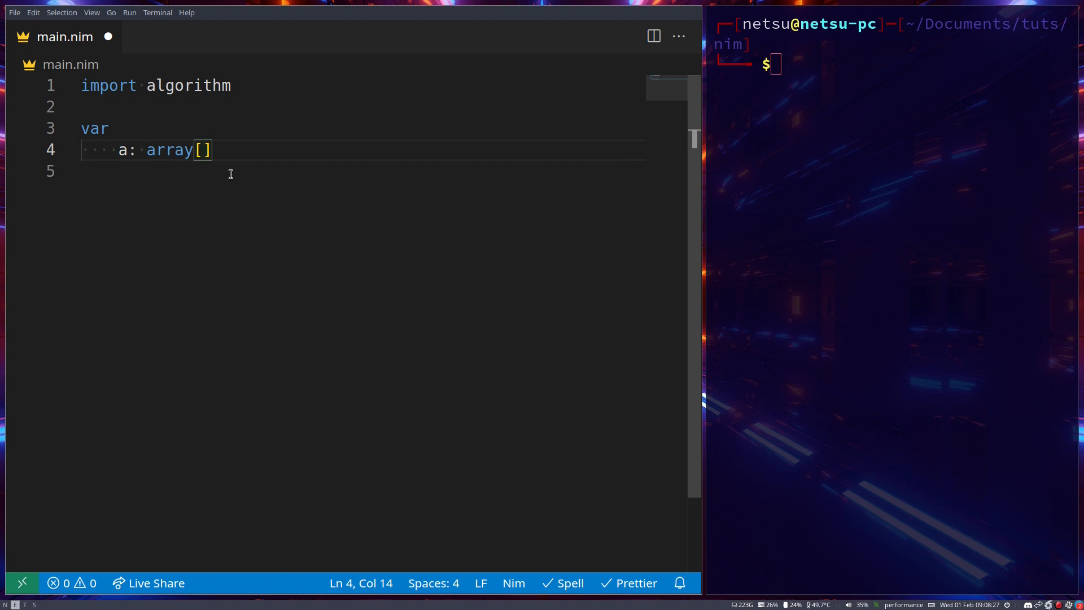
text(6, int)
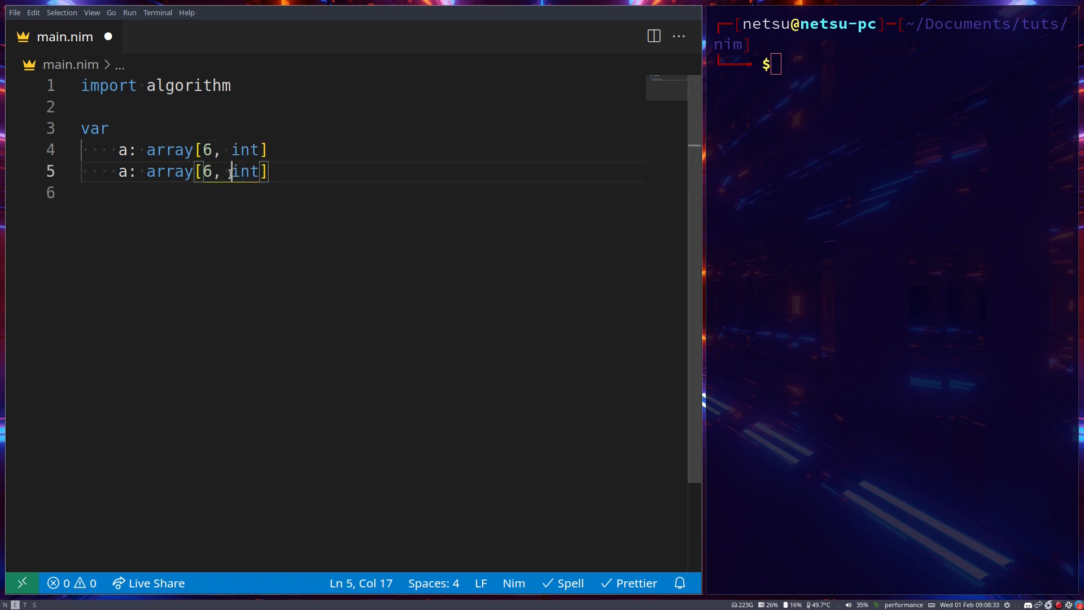
- Declare b and c as [5, 1, 8, 9, 7] and echo a
text(5)
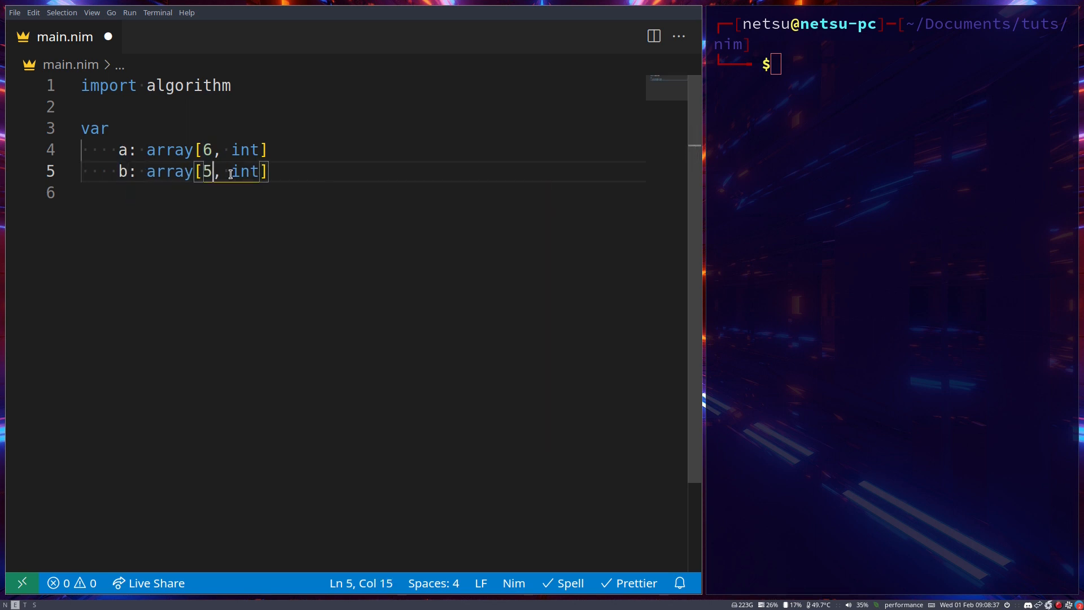
text(= [])
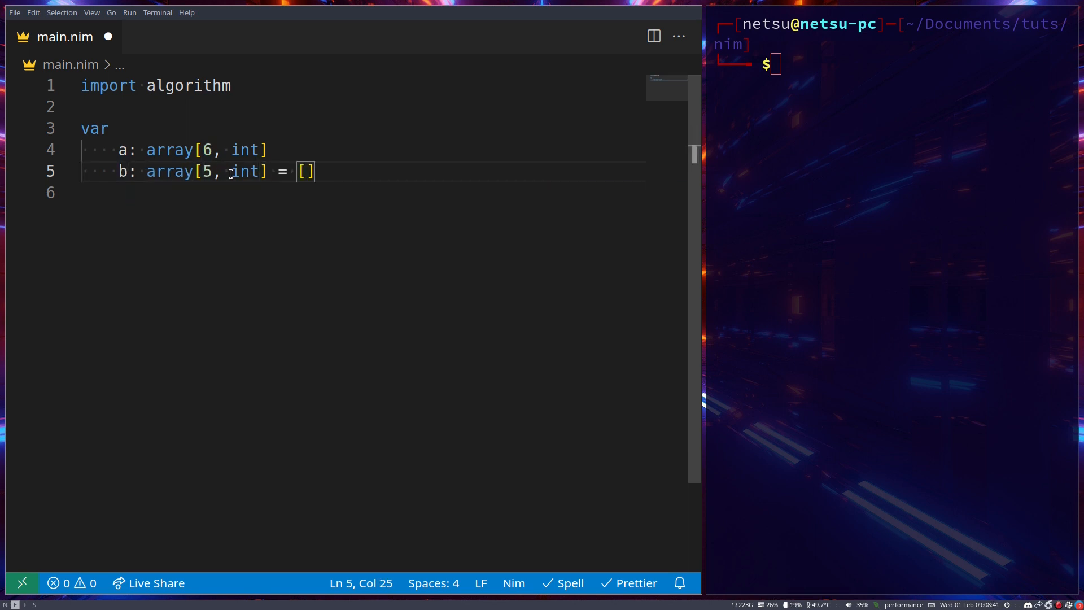
text(5, 1,)
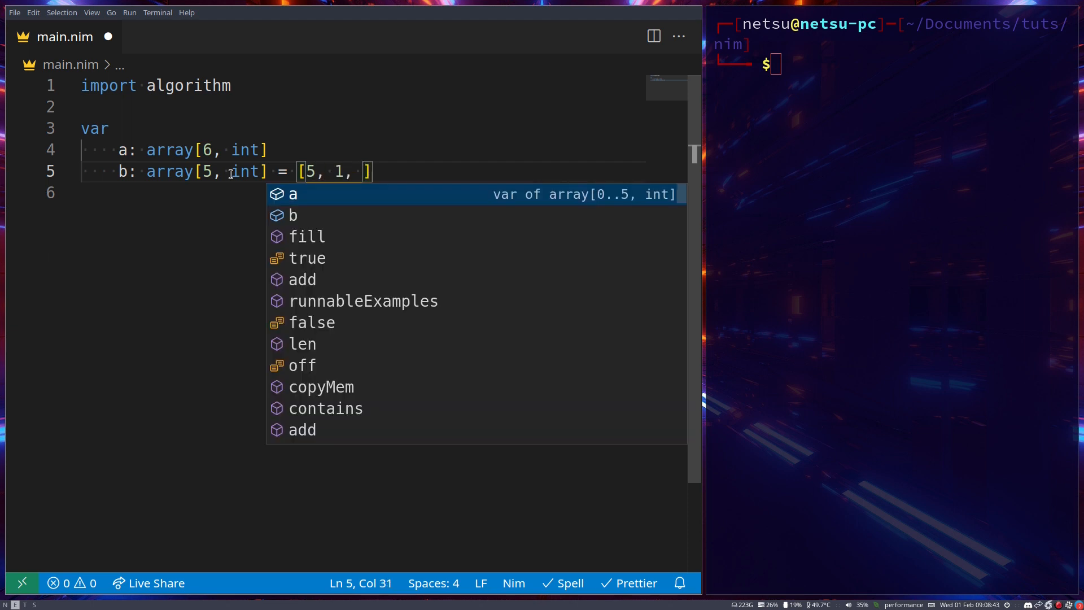
text(8, 9,)
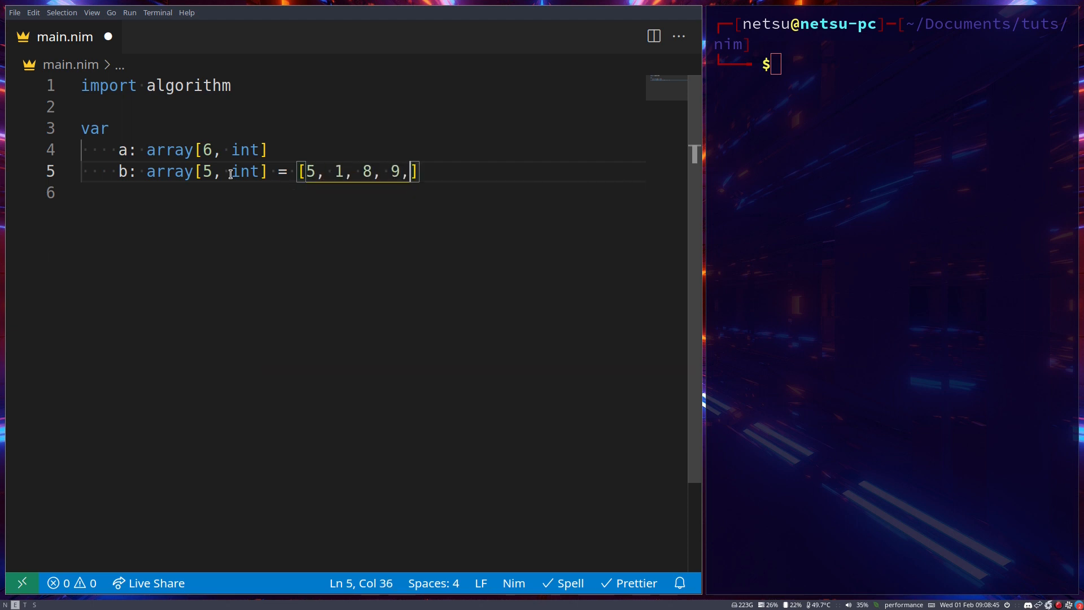
text(7)
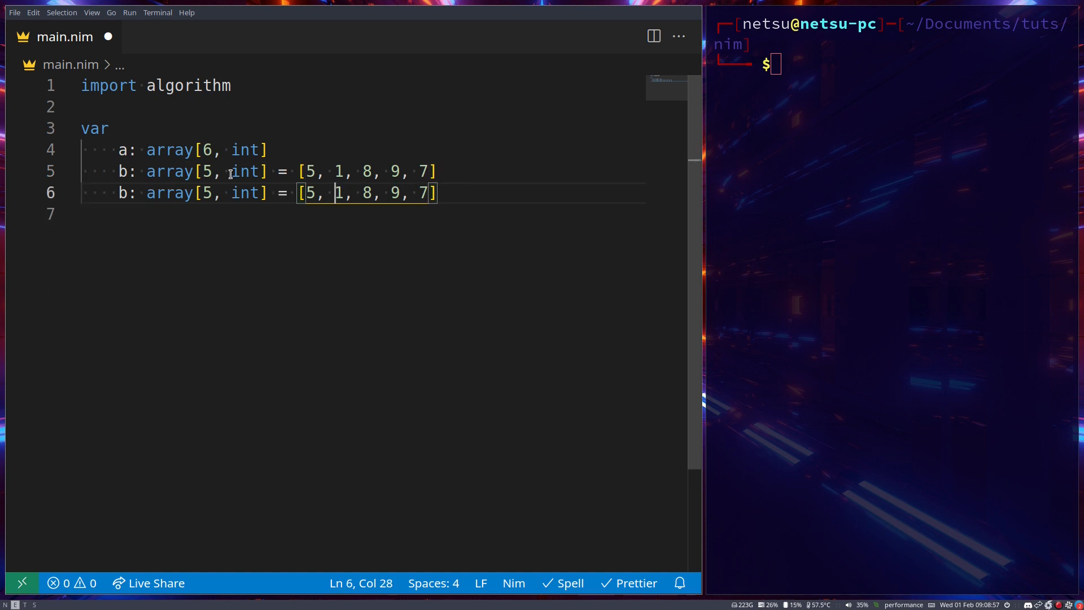
click(146, 193)
text(echo )
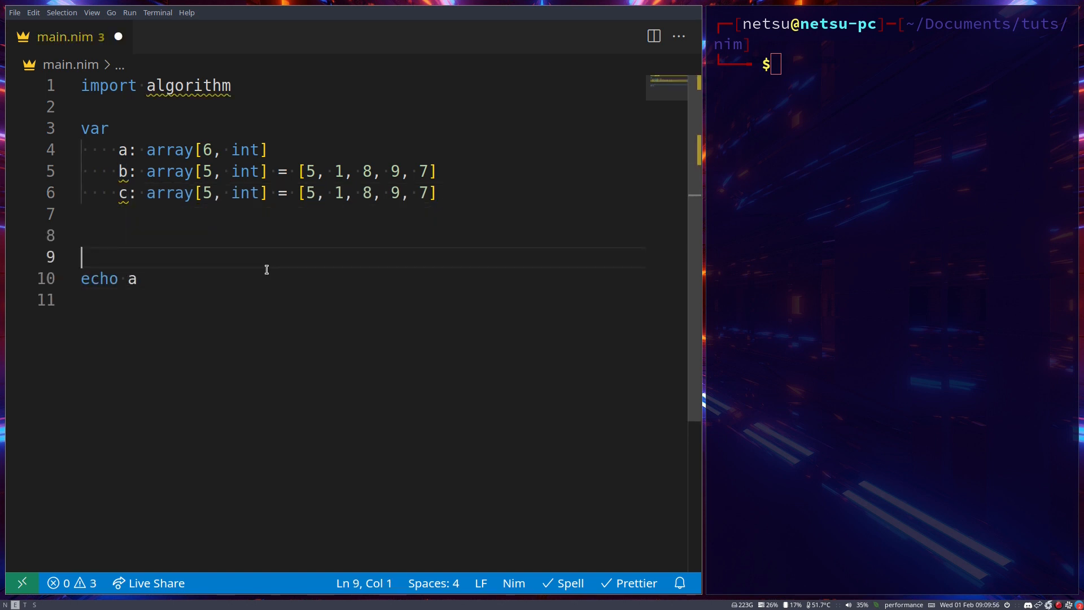
- Add a.fill(1, 2, 9), save and run, printing [0, 9, 9, 0, 0, 0]
text(a.fill()
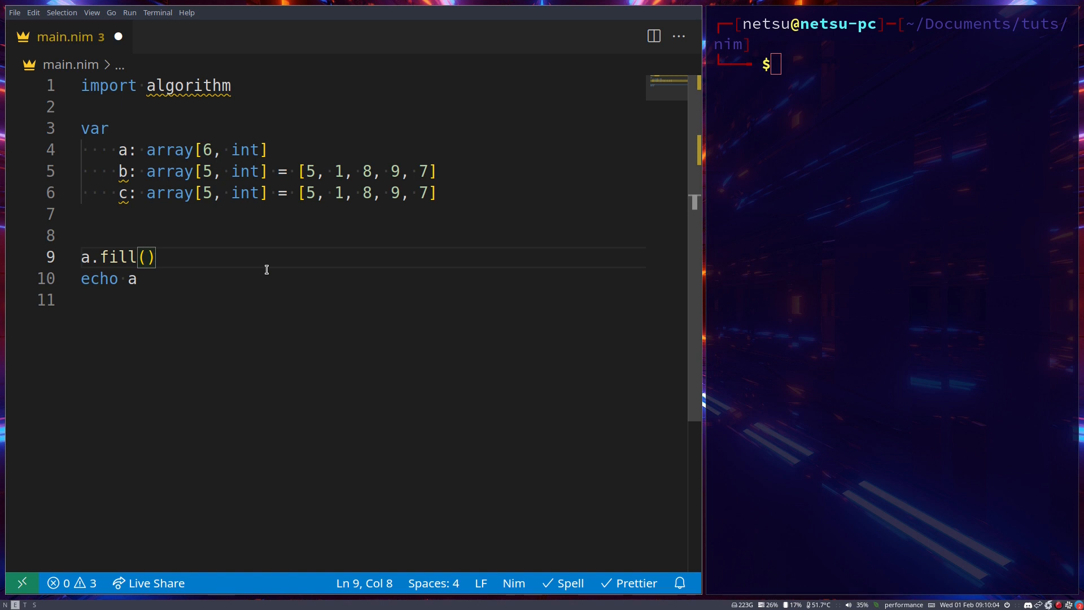
text(1)
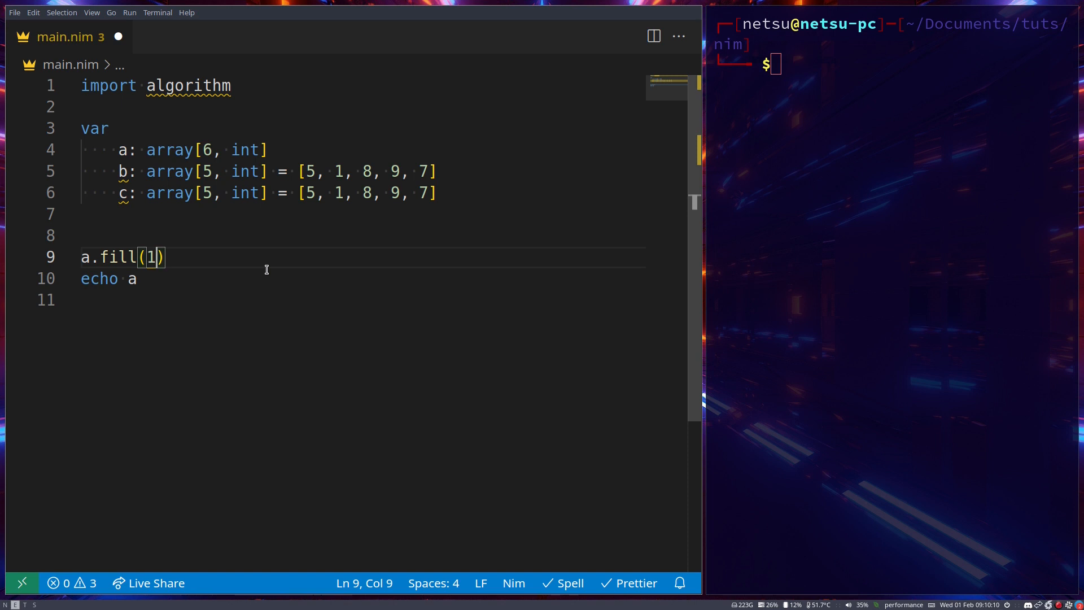
text(", ")
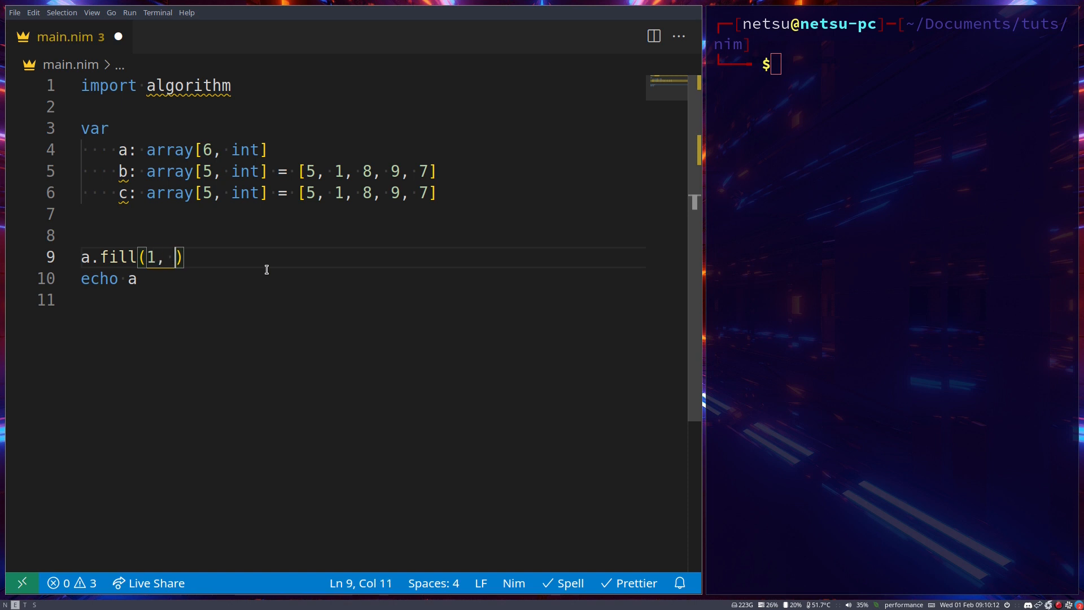
text(2)
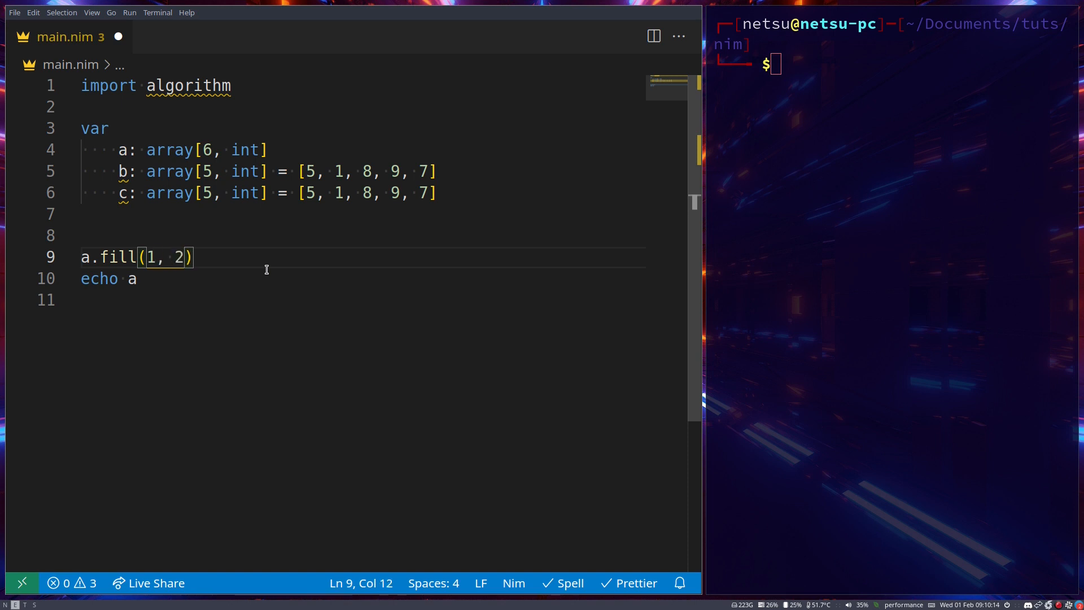
text(, 9)
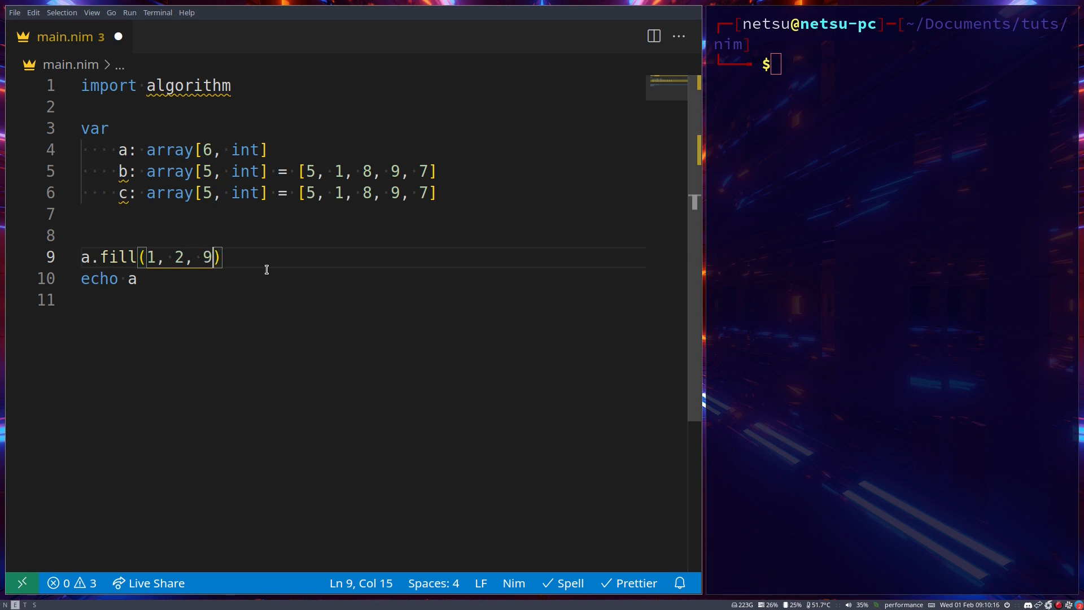
key(ctrl+s)
text(nim r --hints:off main.nim)
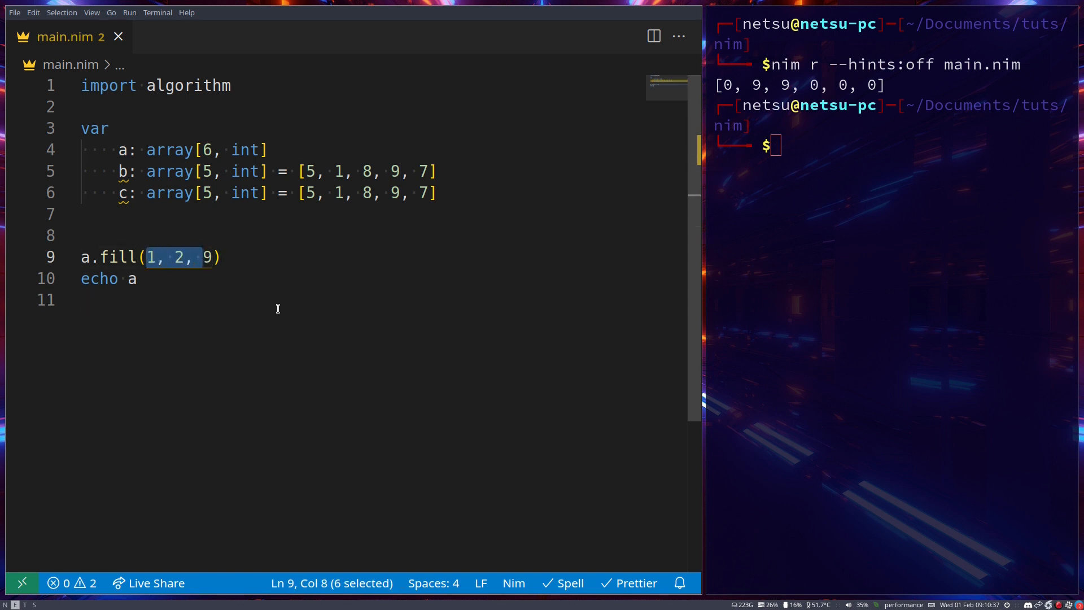
- Simplify to a.fill(9) and rerun, printing six nines
key(Delete)
text(nim r --hints:off main.nim)
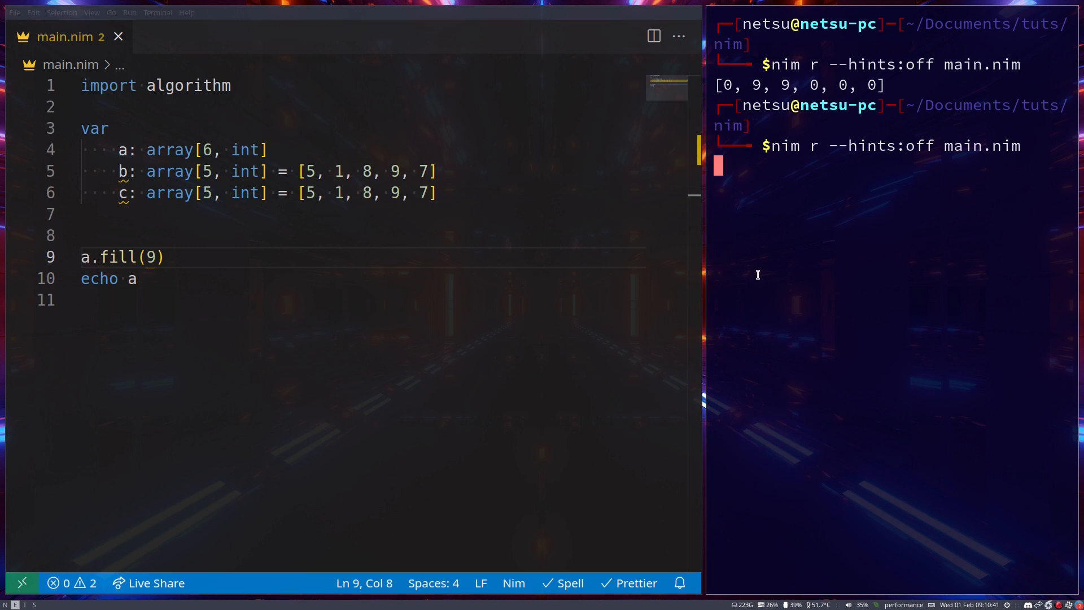
key(Return)
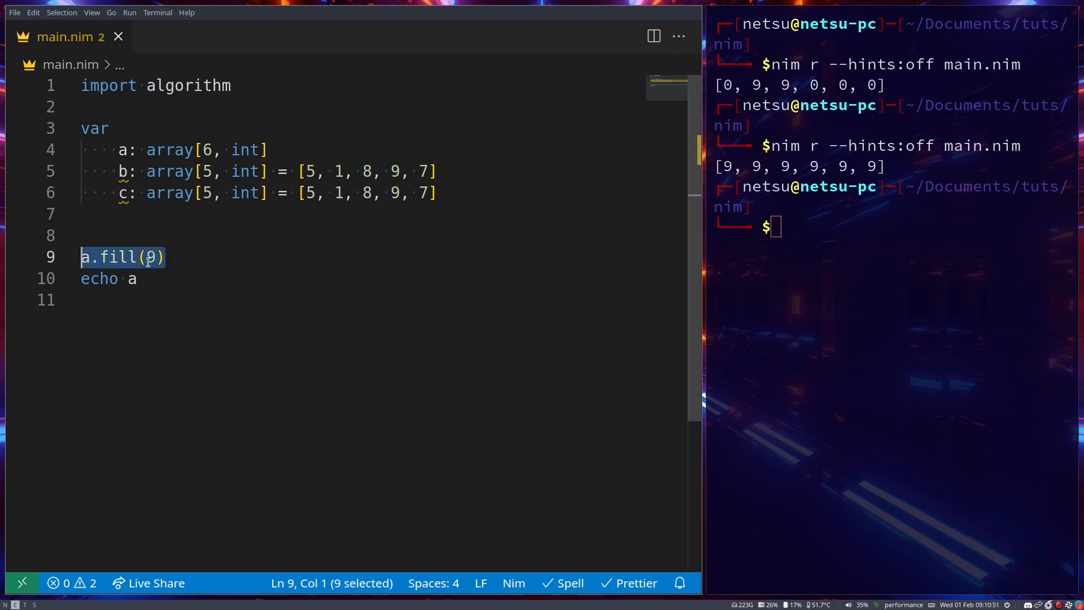
mouse_move(242, 264)
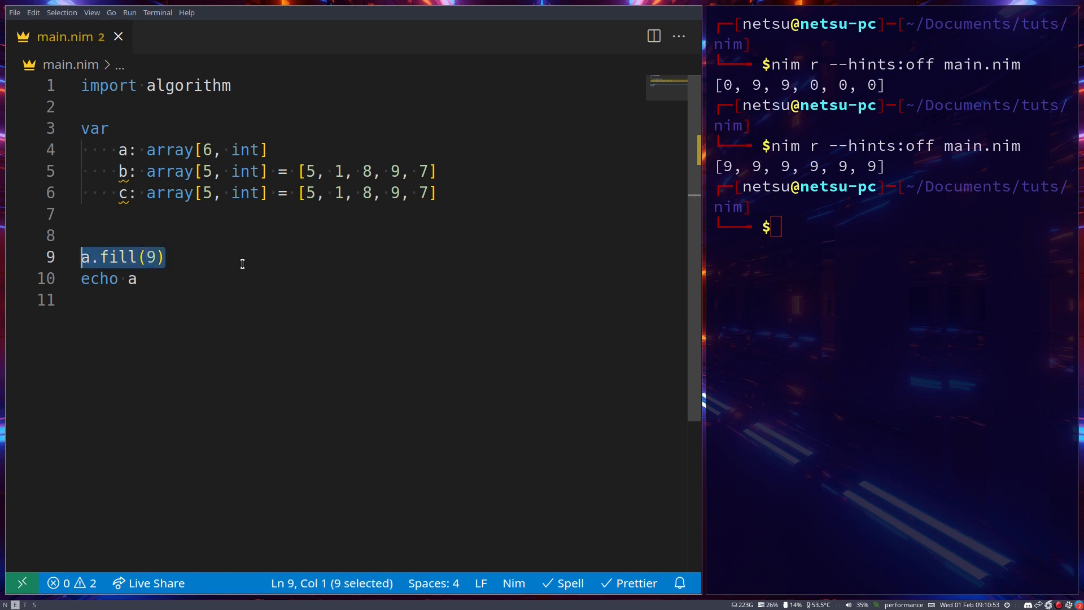
- Write b.reverse(1, 3), echo b and run, printing [5, 9, 8, 1, 7]
text(b.reverse()
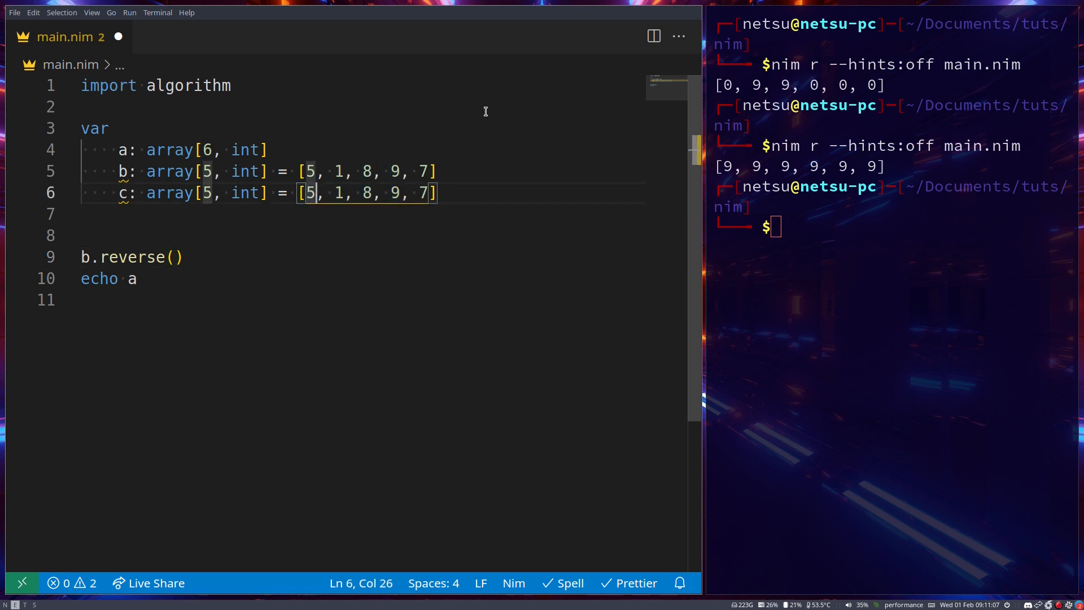
drag(333, 172, 399, 171)
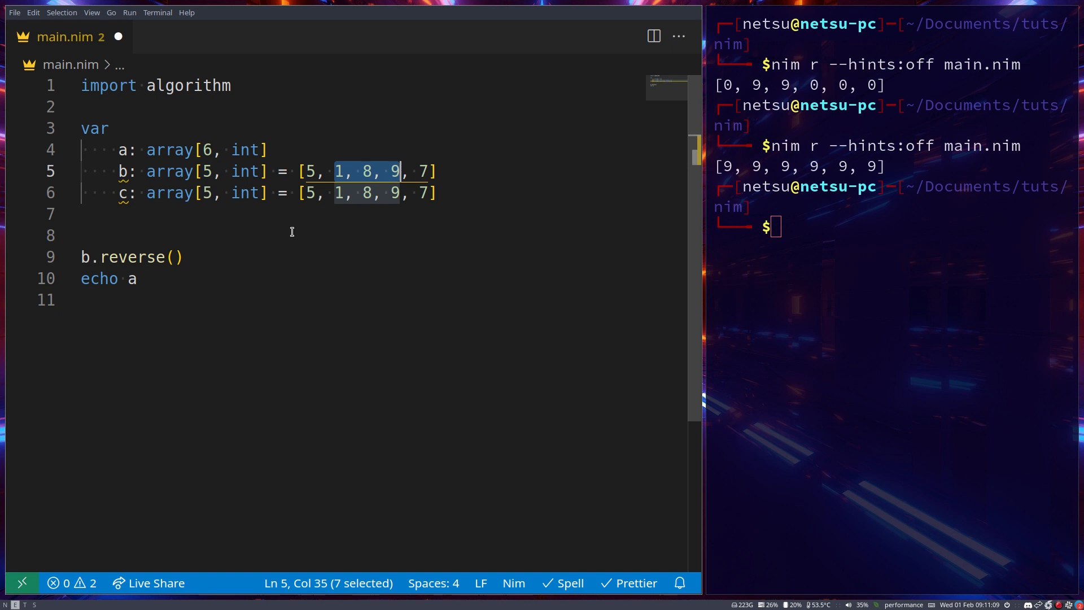
click(178, 256)
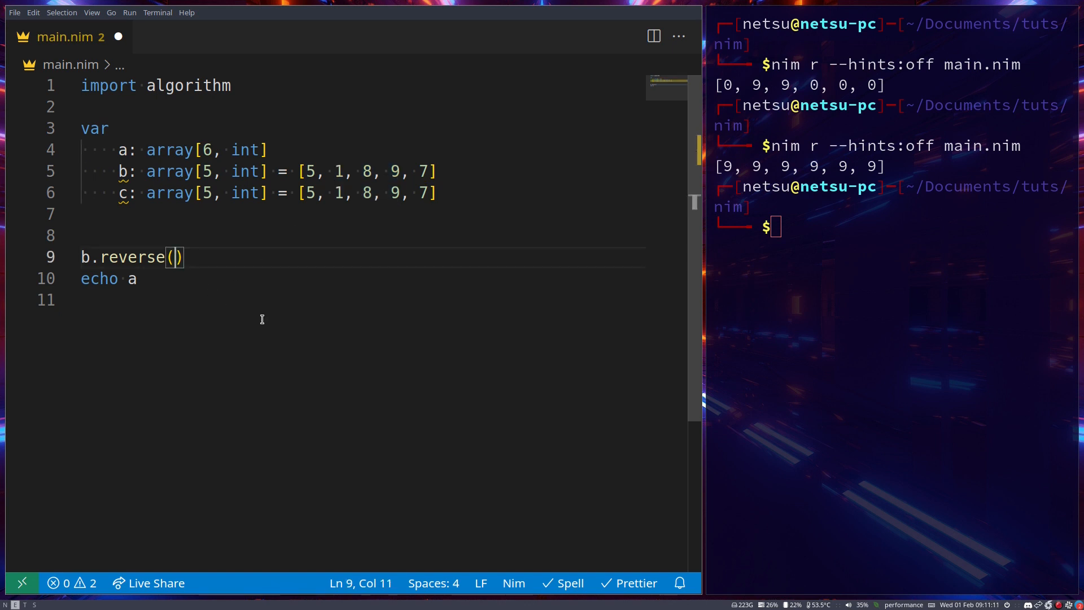
text(1,)
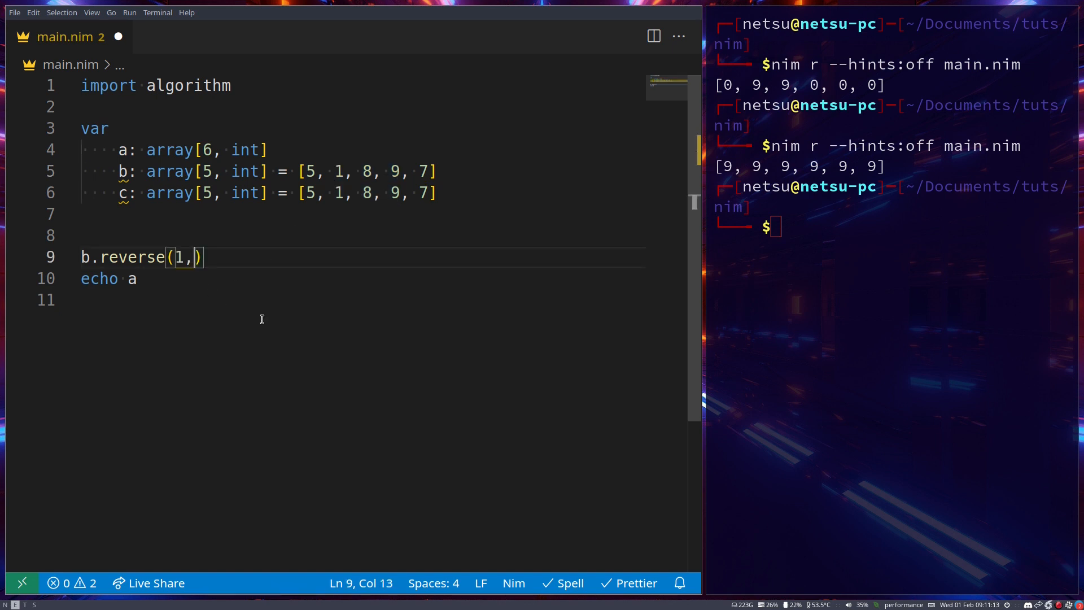
text(3)
click(895, 227)
text(nim r --hints:off main.nim)
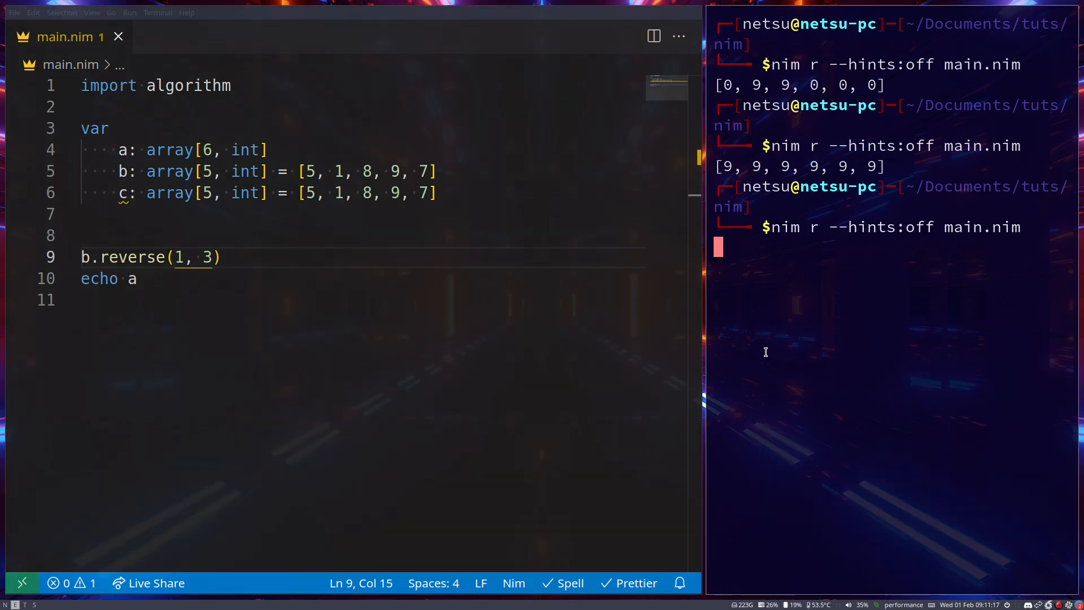
key(BackSpace)
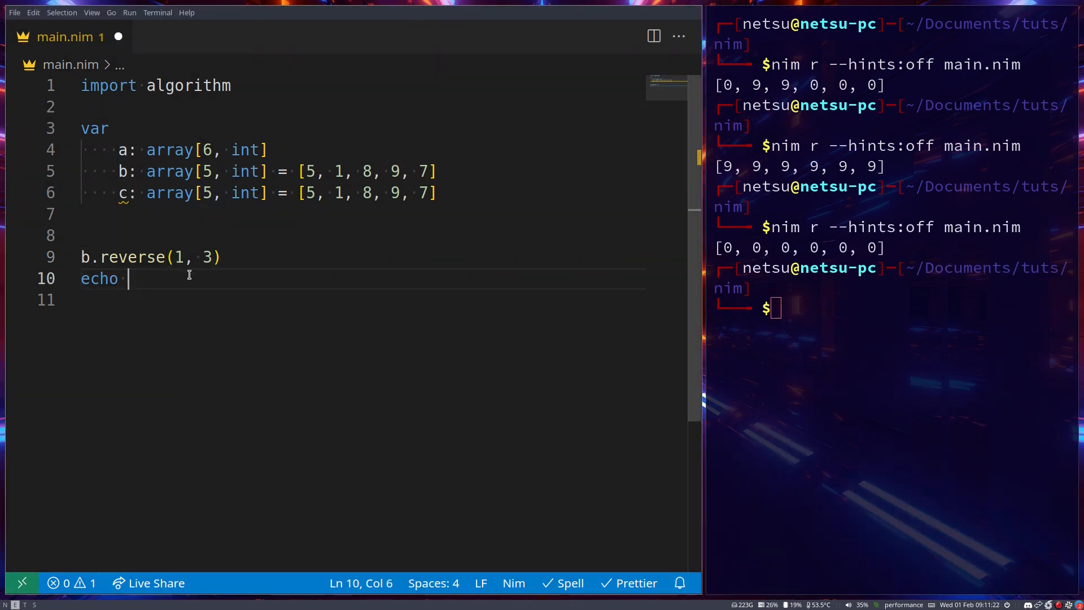
text(b)
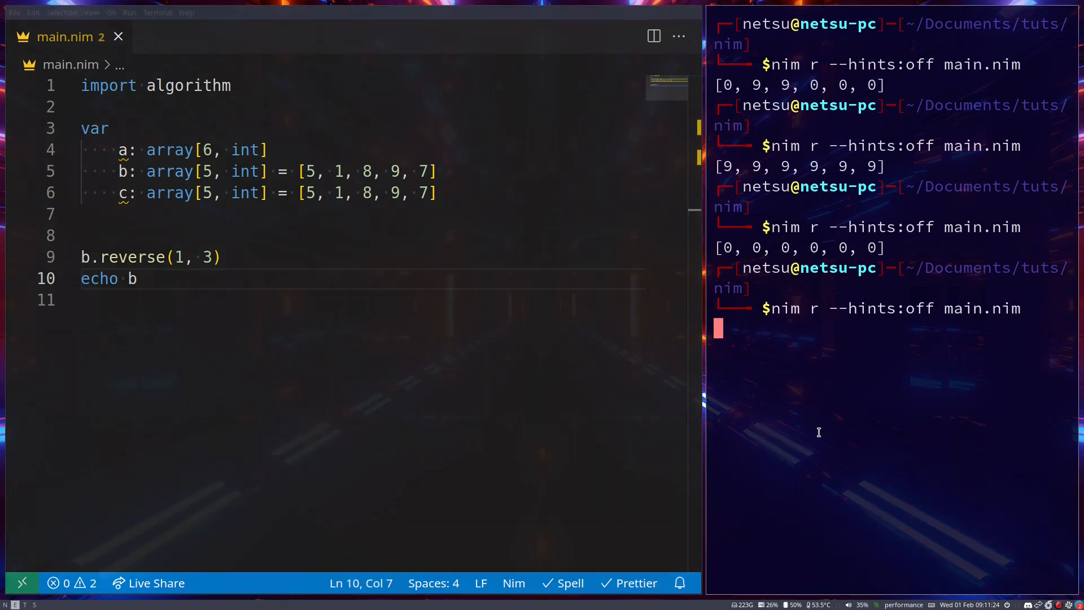
key(Return)
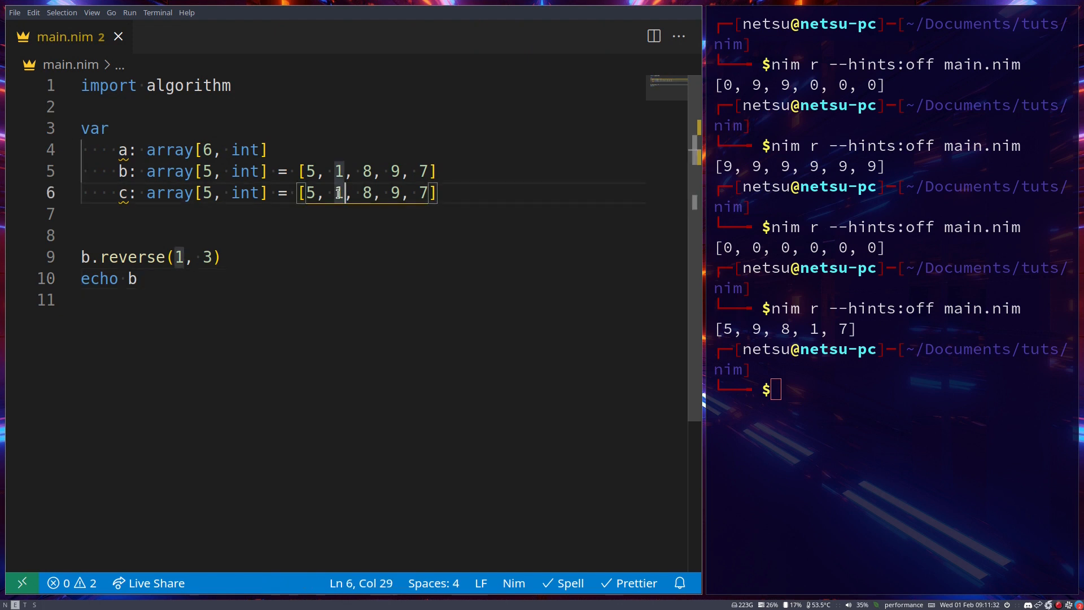
- Delete the reverse call's index arguments, then restore them
drag(336, 193, 399, 193)
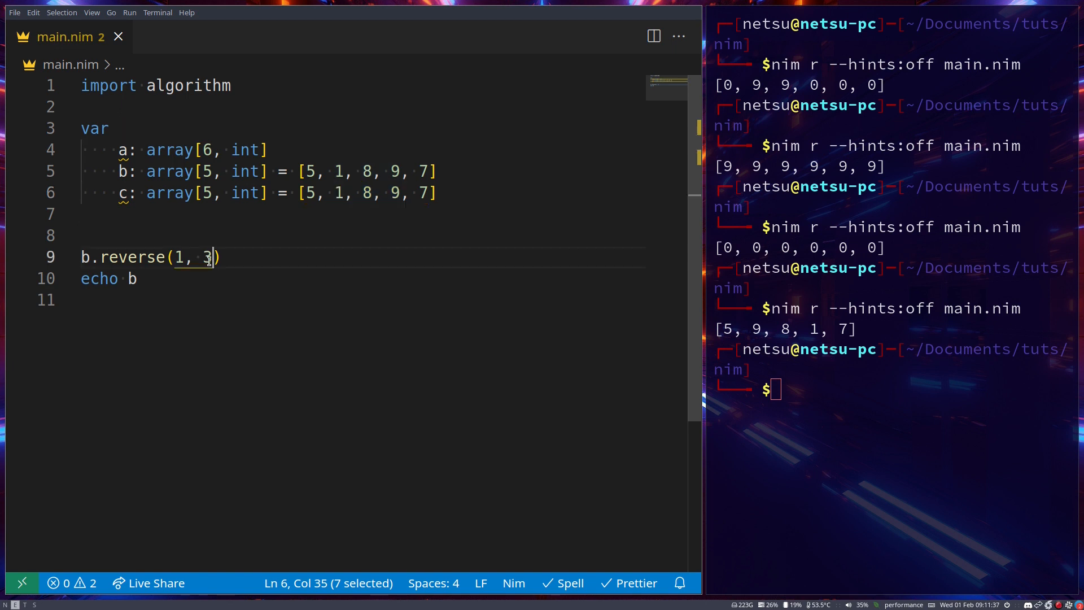
key(Delete)
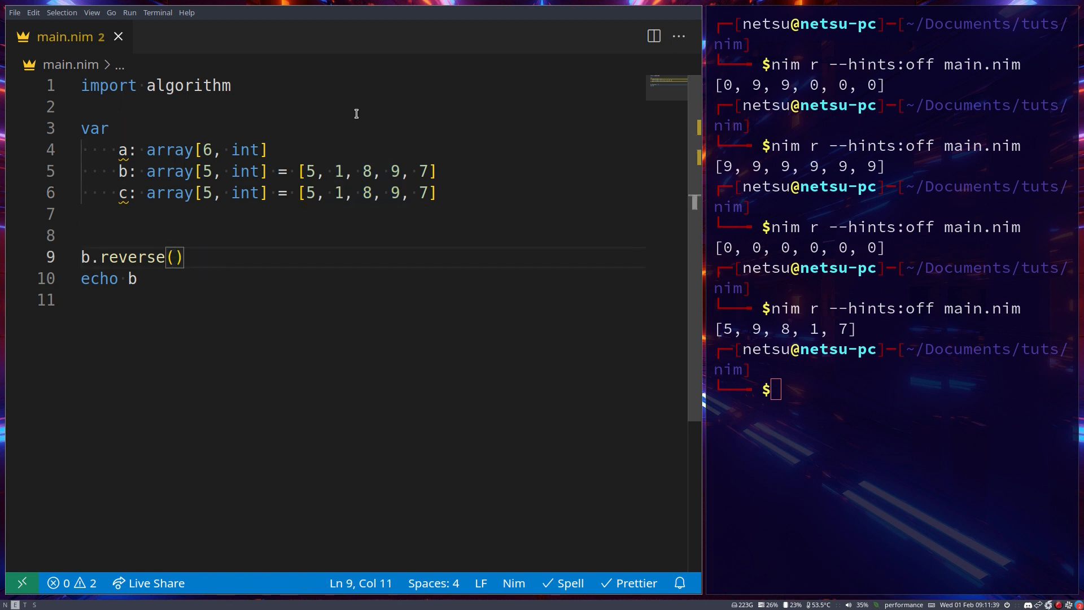
text(1, 3)
key(Return)
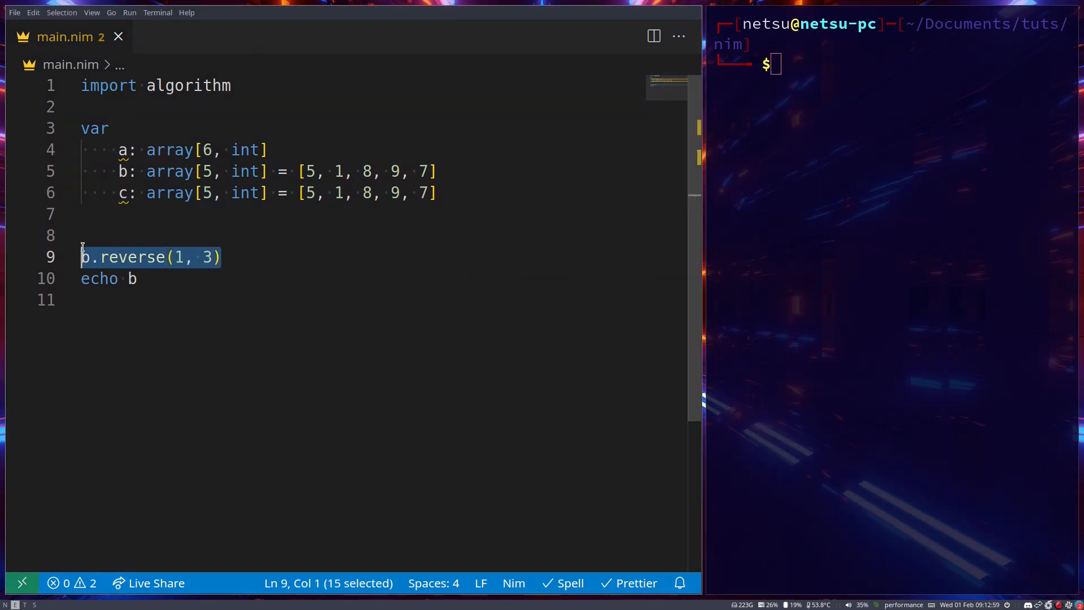
- Write var d = reversed(toOpenArray(c, 1, 3)), echo d and run, printing @[9, 8, 1]
text(var d)
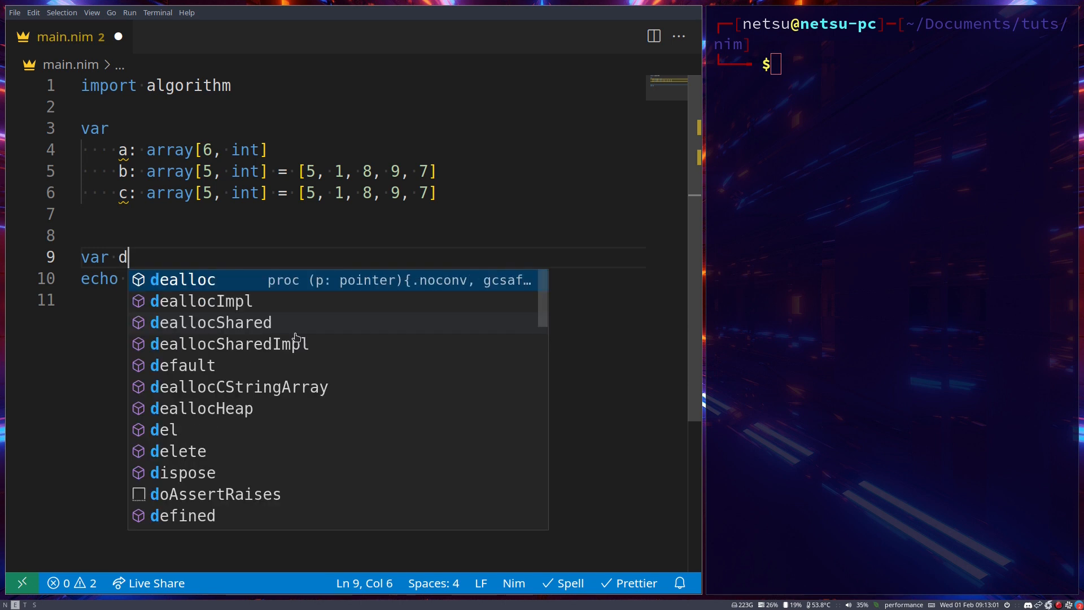
text(=)
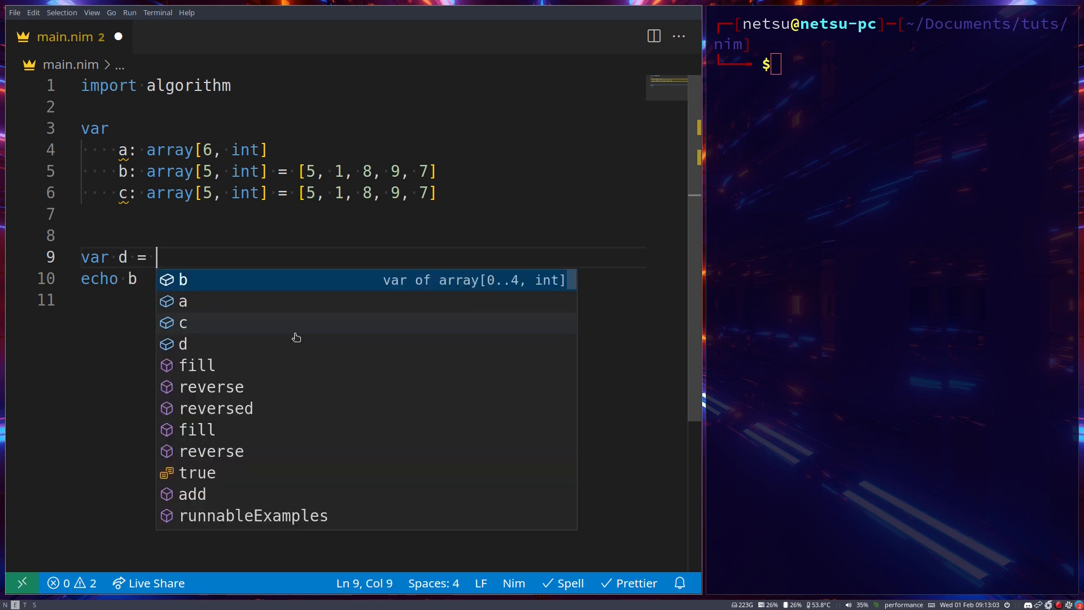
key(Escape)
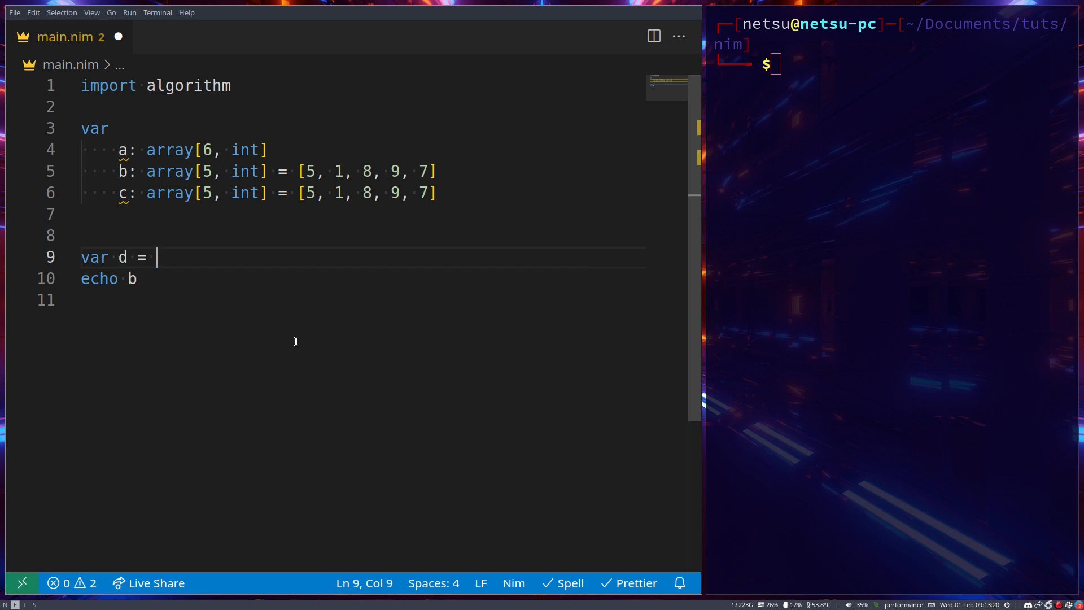
text(reve)
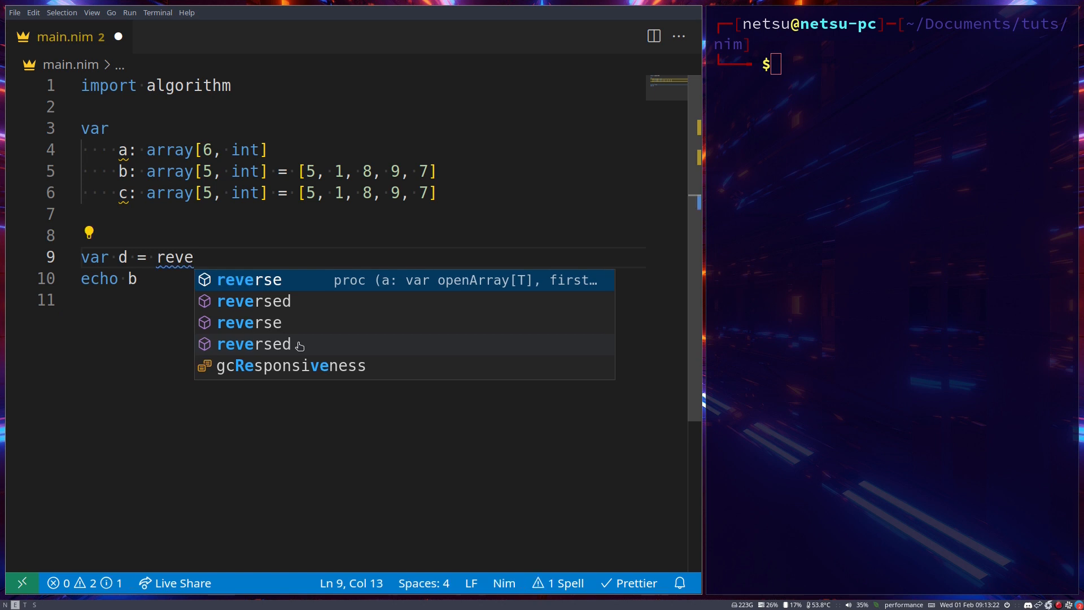
text(rsed(toOpenArray()
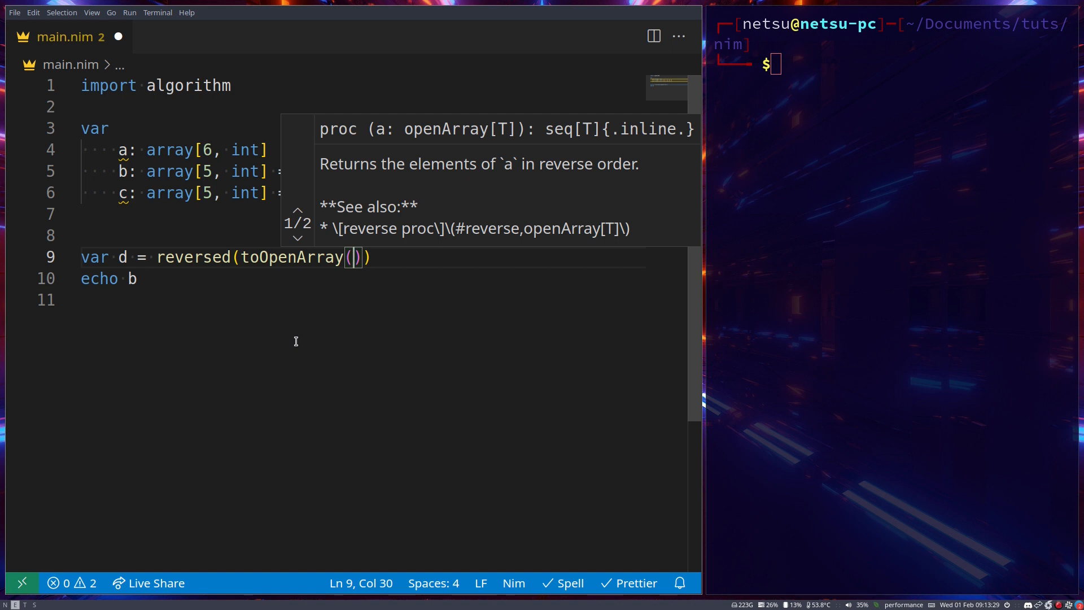
text(c,)
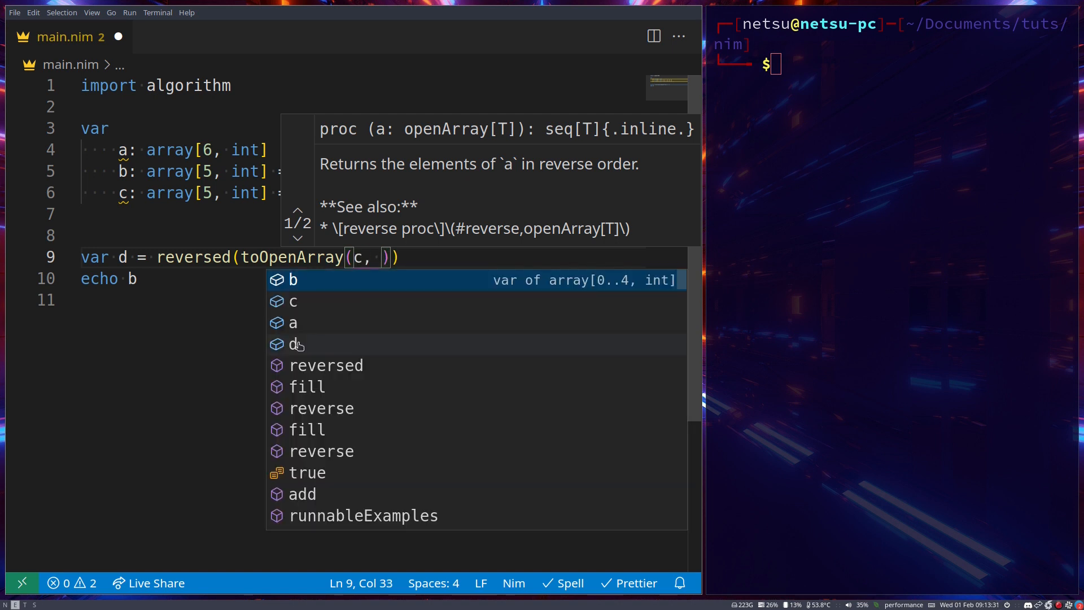
text(1, 3)
click(362, 278)
text(d)
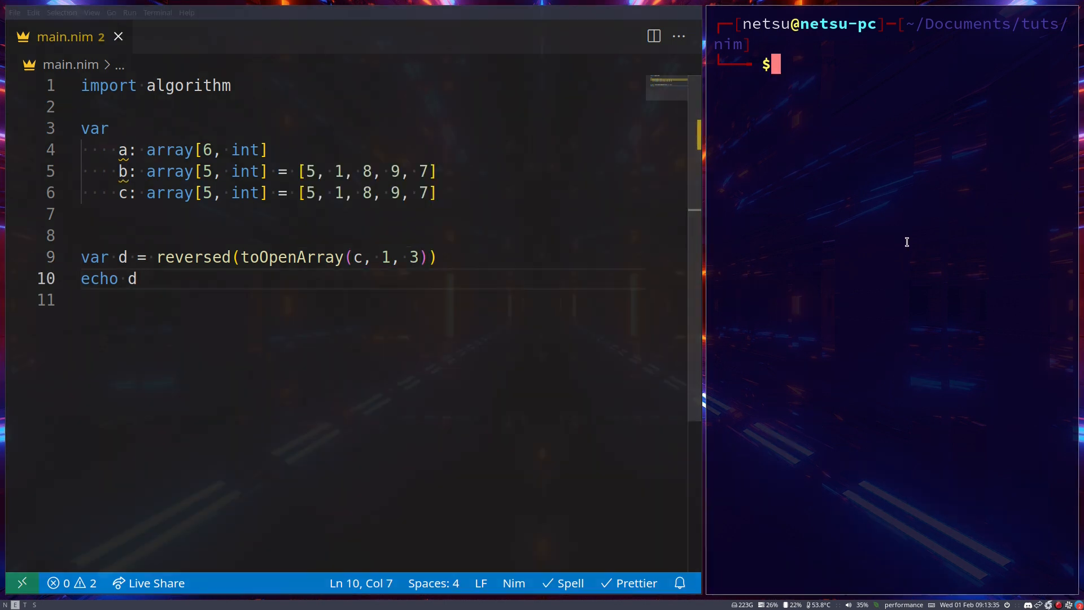
key(Return)
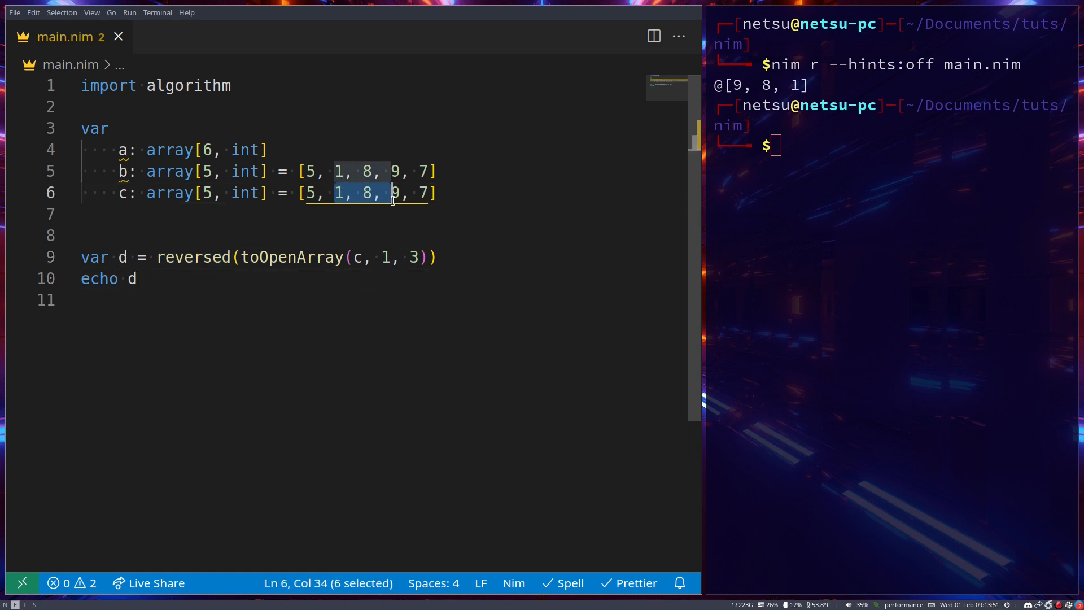
- Highlight elements 1 through 3 of c to explain the reversed range
key(shift+Right)
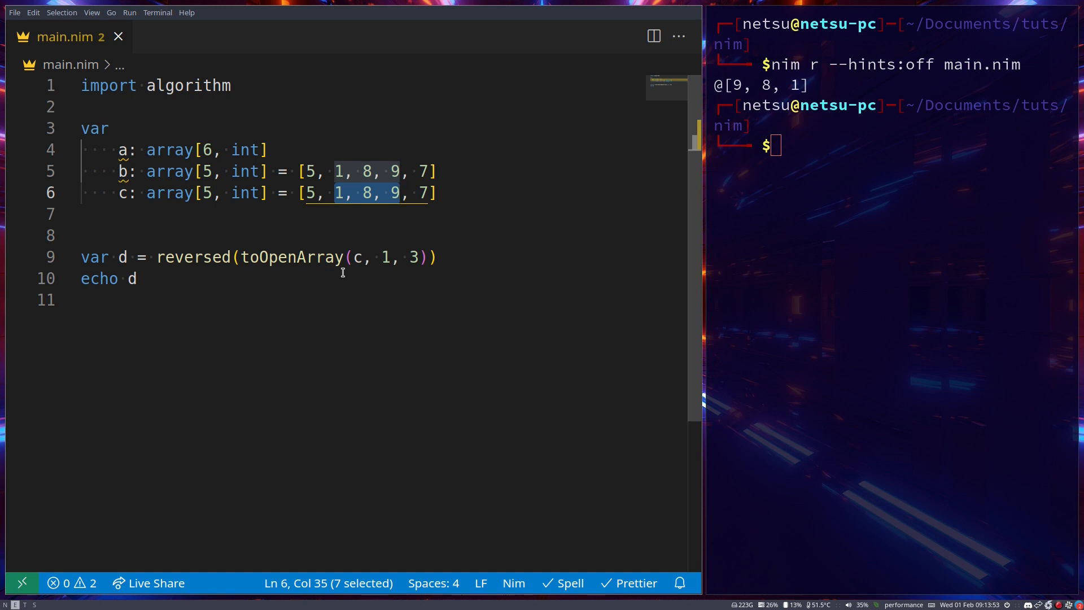
mouse_move(135, 261)
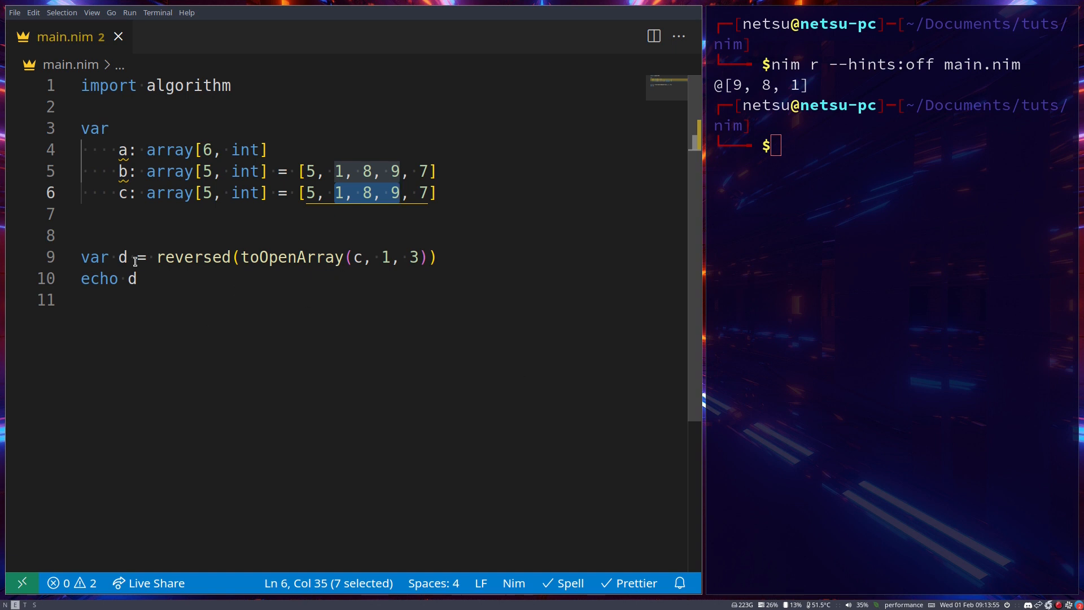
click(274, 300)
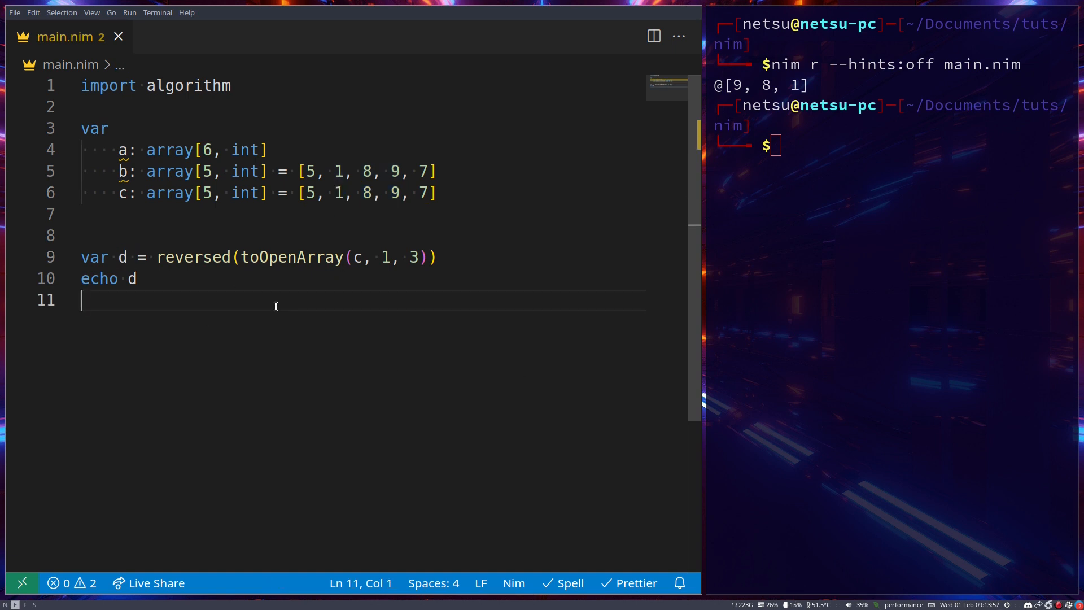
double_click(123, 193)
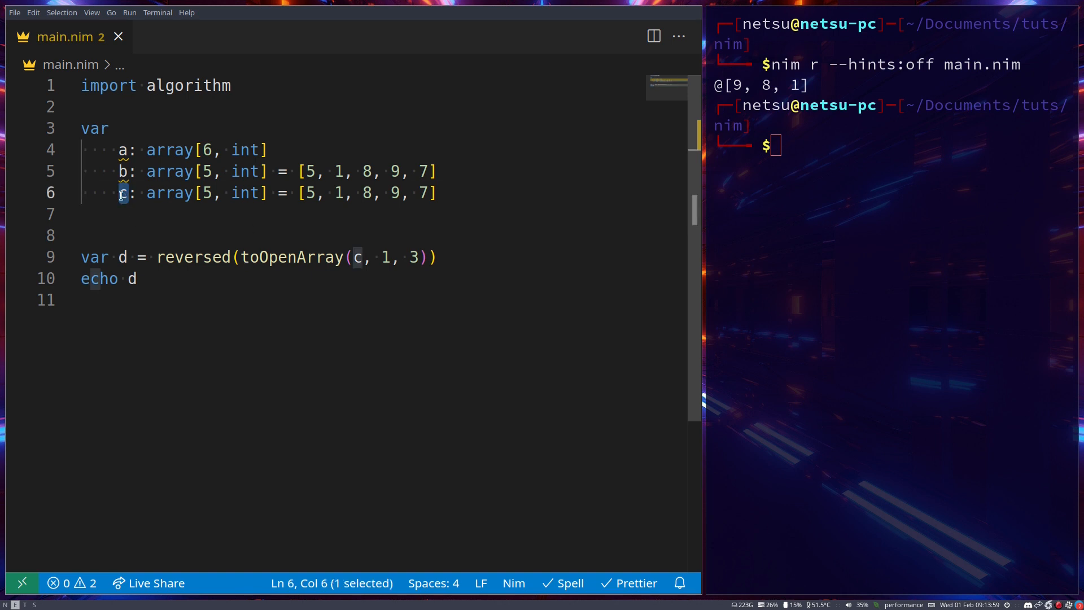
mouse_move(369, 257)
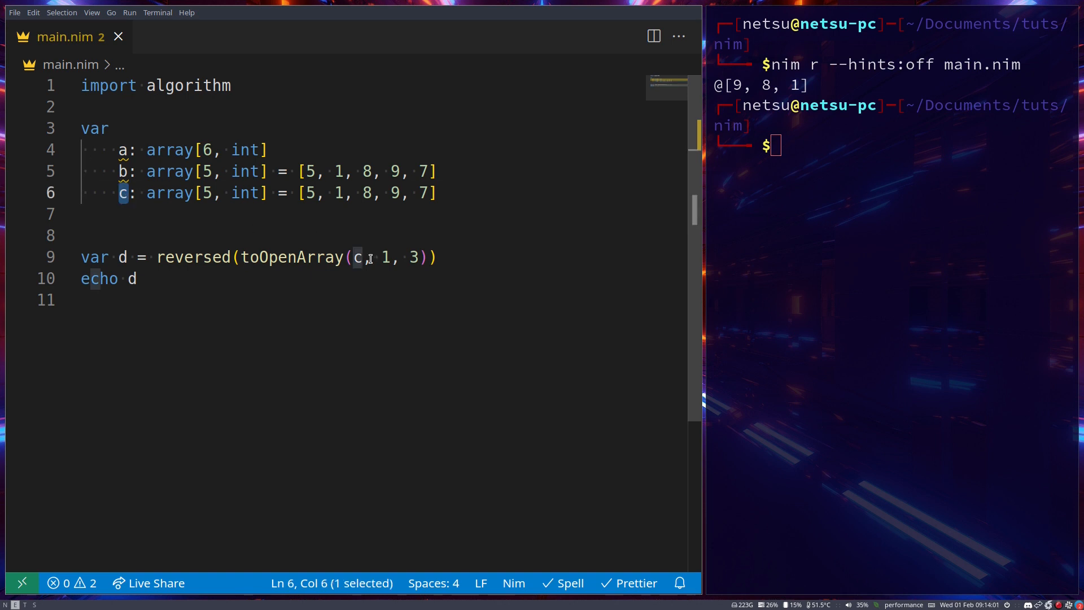
click(412, 257)
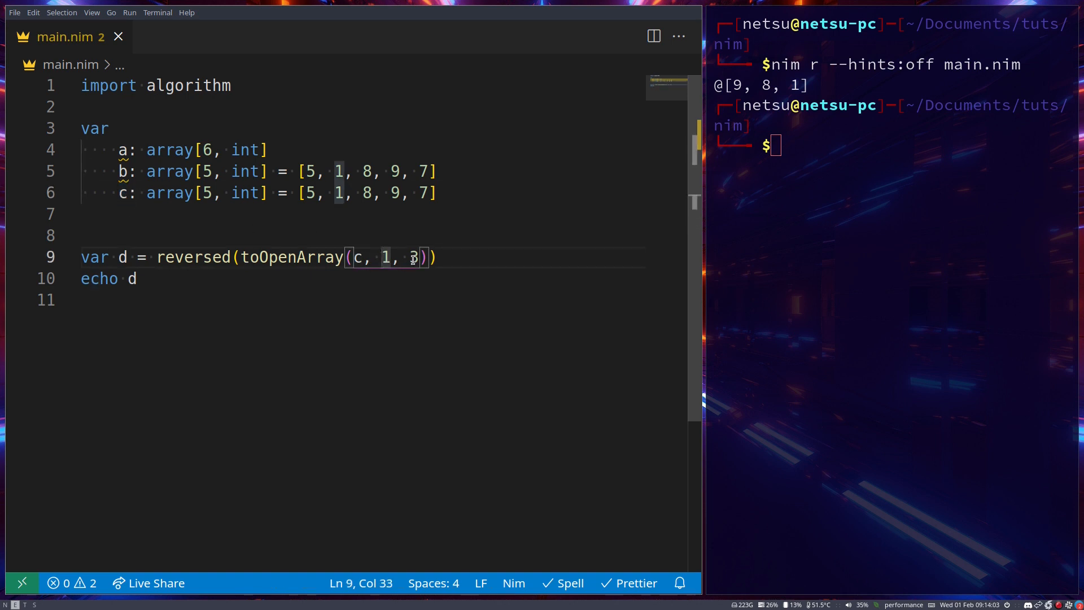
click(336, 193)
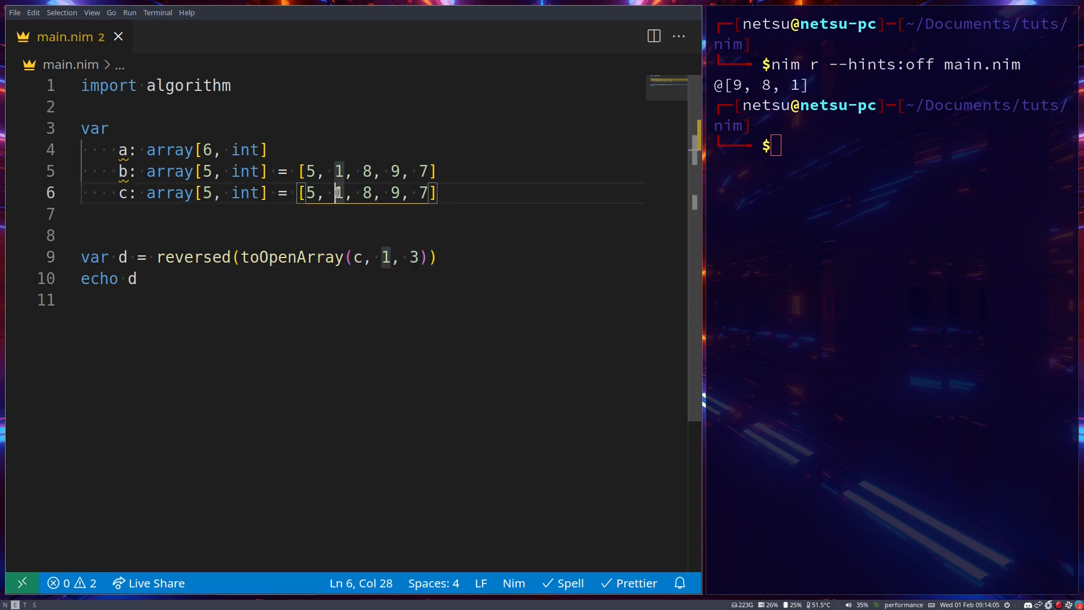
drag(335, 193, 425, 193)
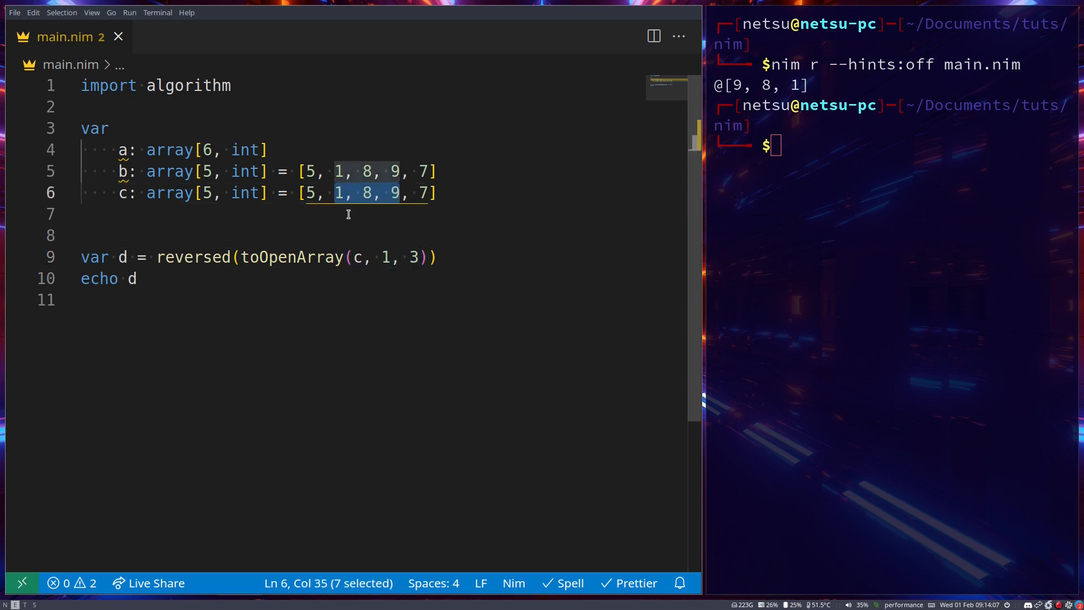
mouse_move(191, 258)
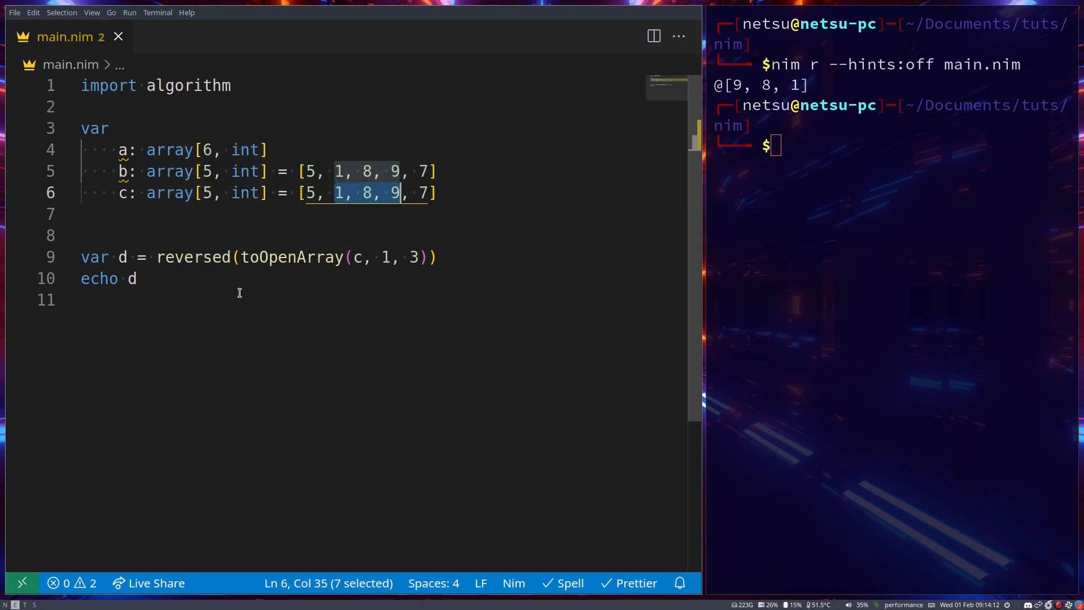
mouse_move(284, 257)
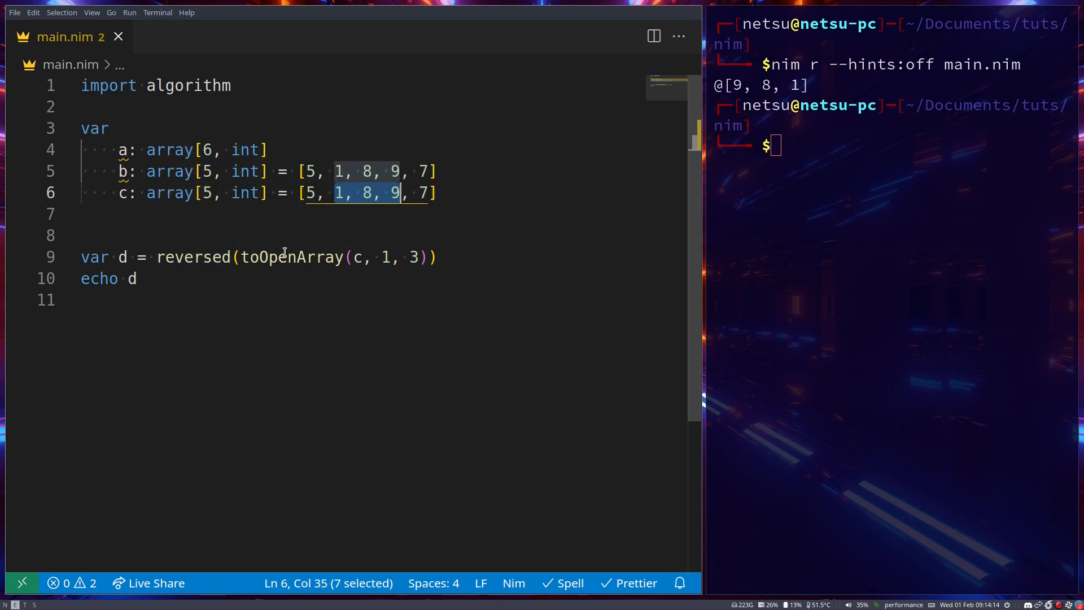
click(352, 257)
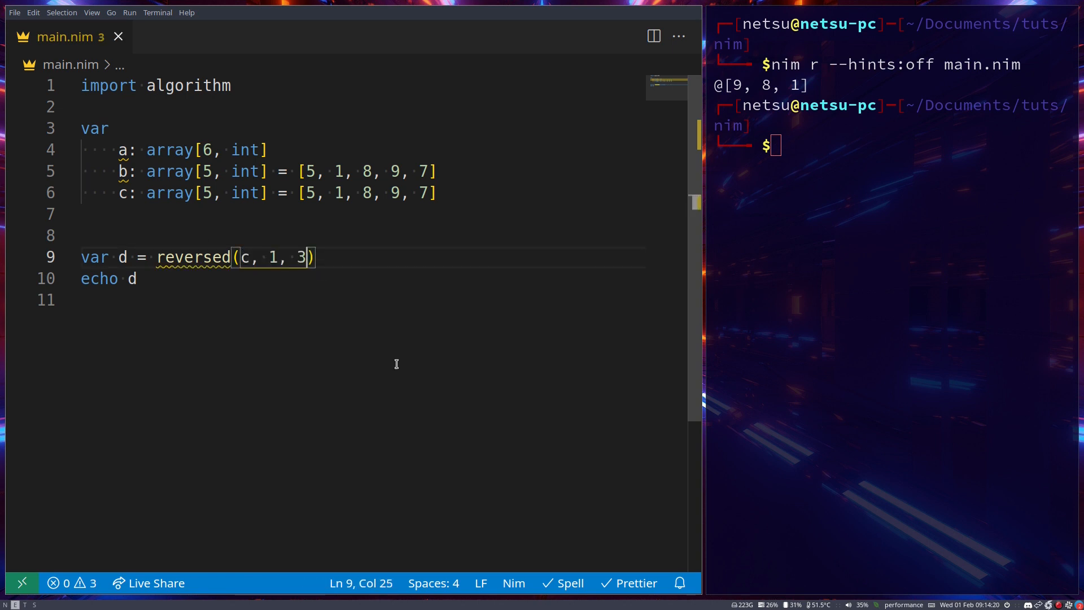
- Run reversed(c, 1, 3), still printing @[9, 8, 1] with a deprecation warning
key(Return)
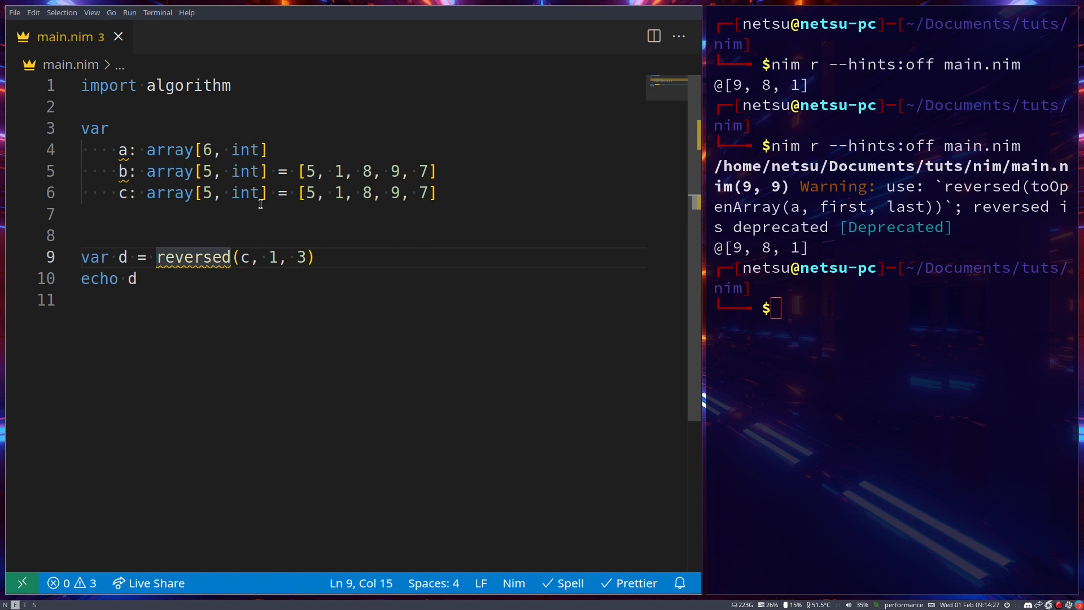
text(toOpenArray()
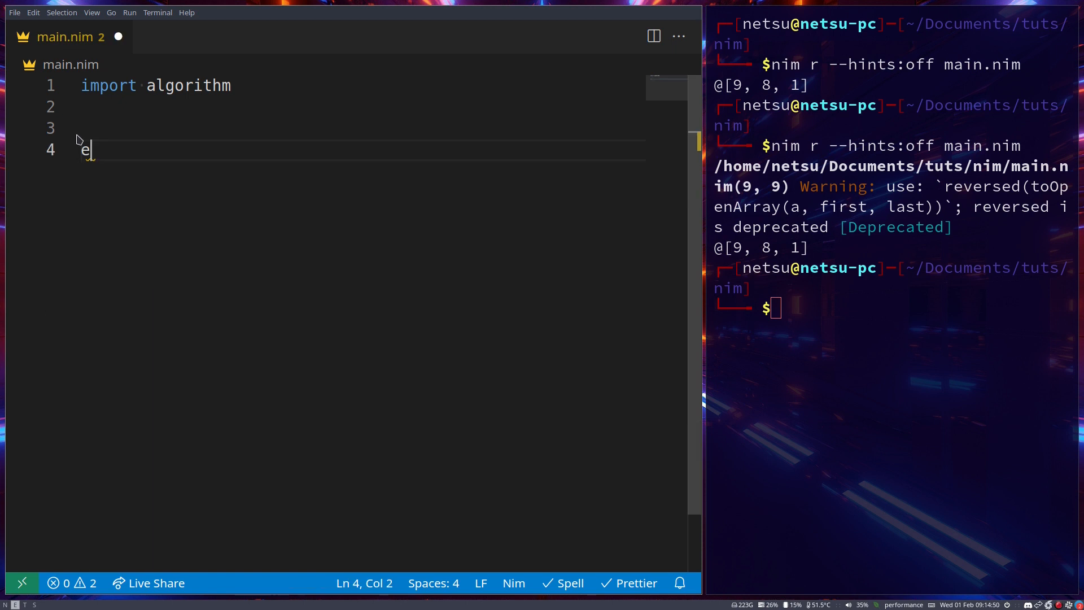
- Echo binarySearch(['a', 'b', 'c', 'd'], 'c') and run, printing 2
text(cho)
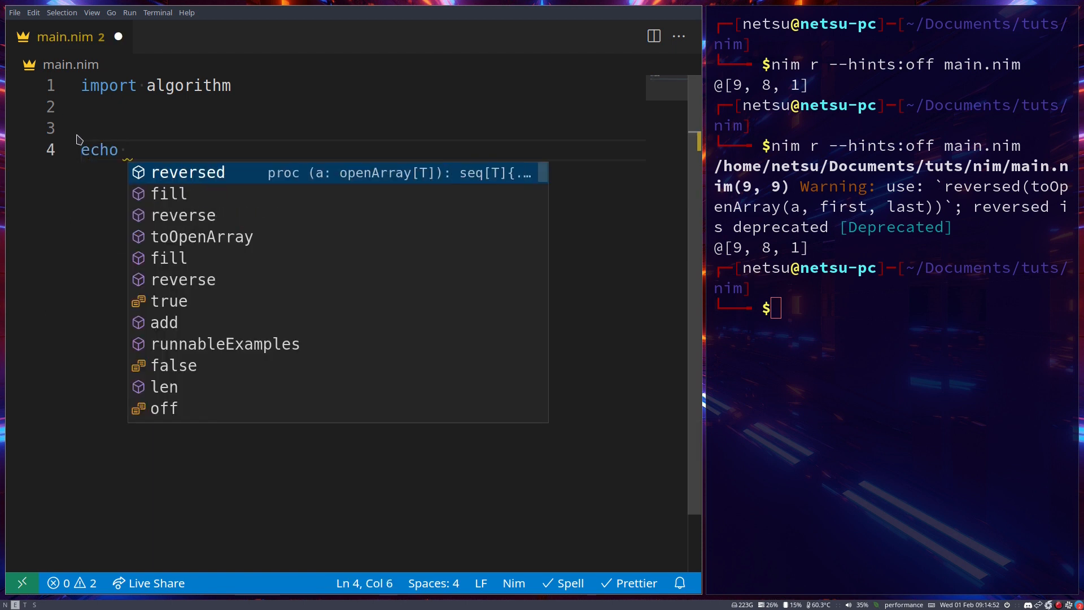
text(binarySearch)
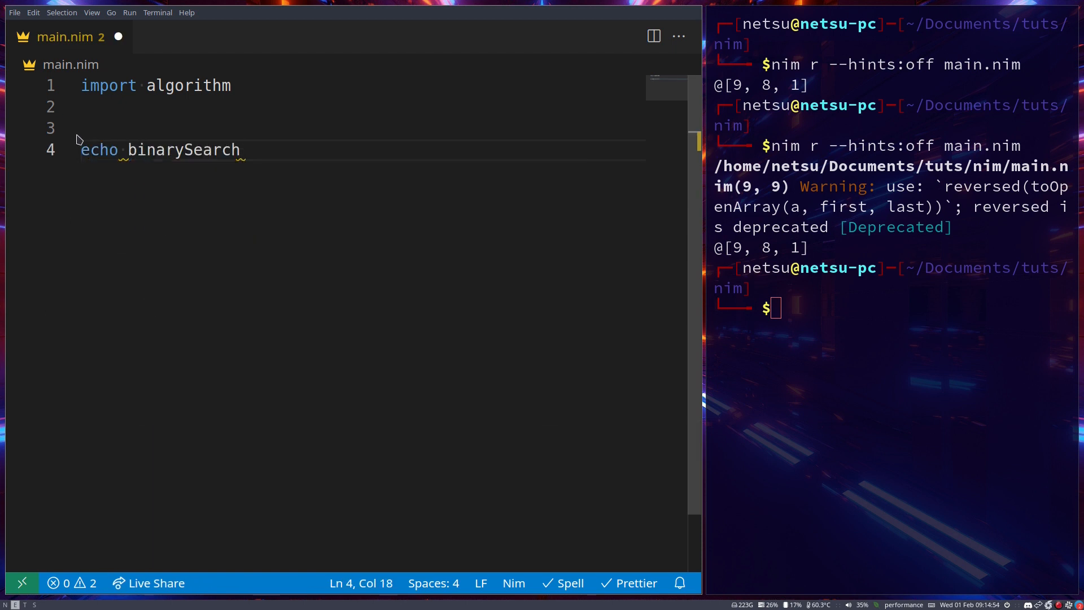
text((p)
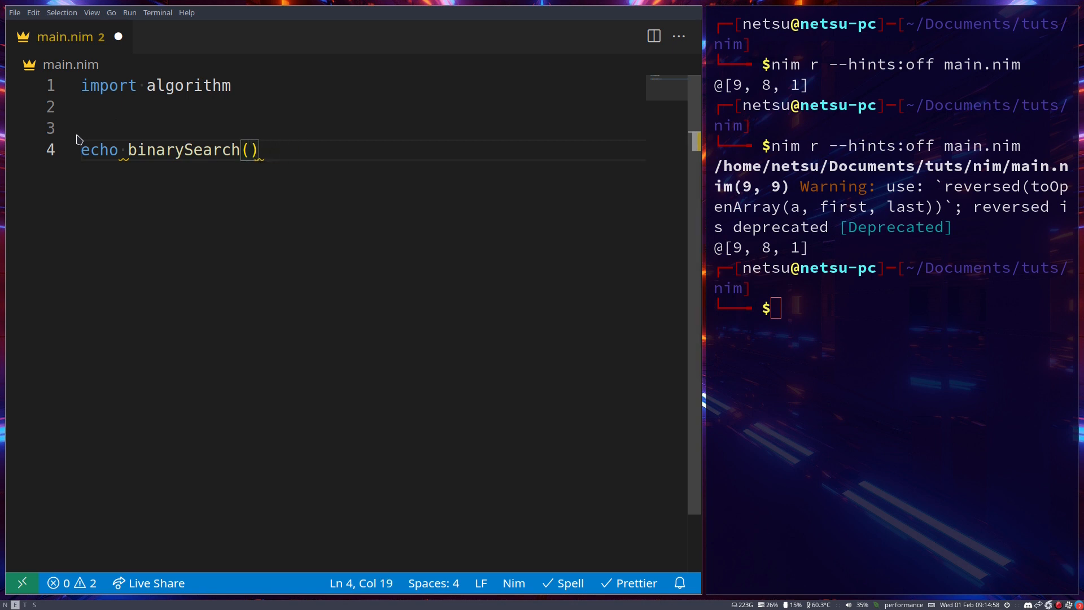
text(['a', 'b', 'c', 'd'])
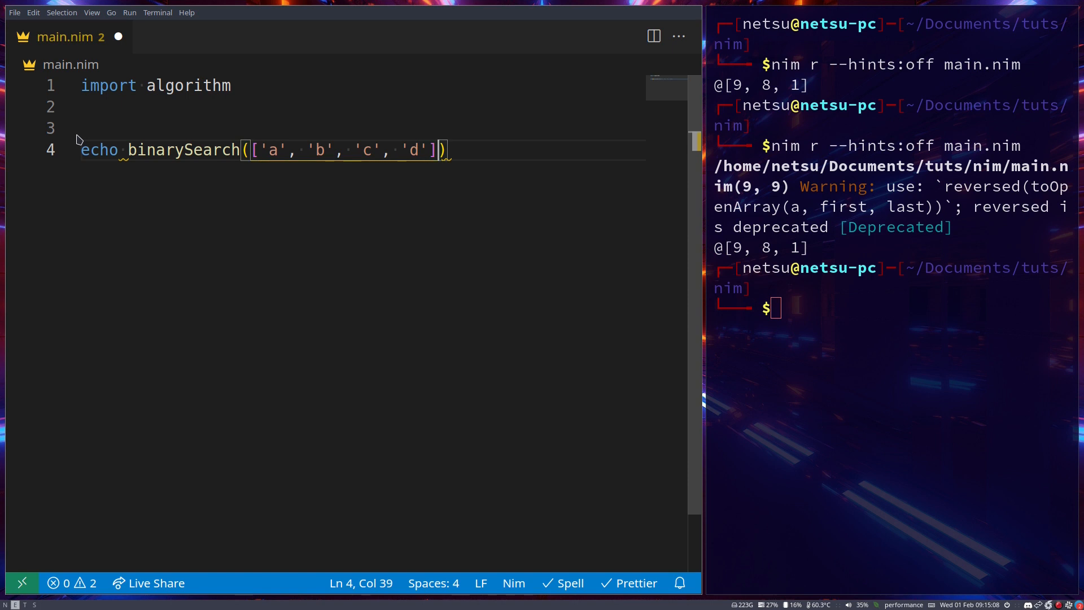
text(, ')
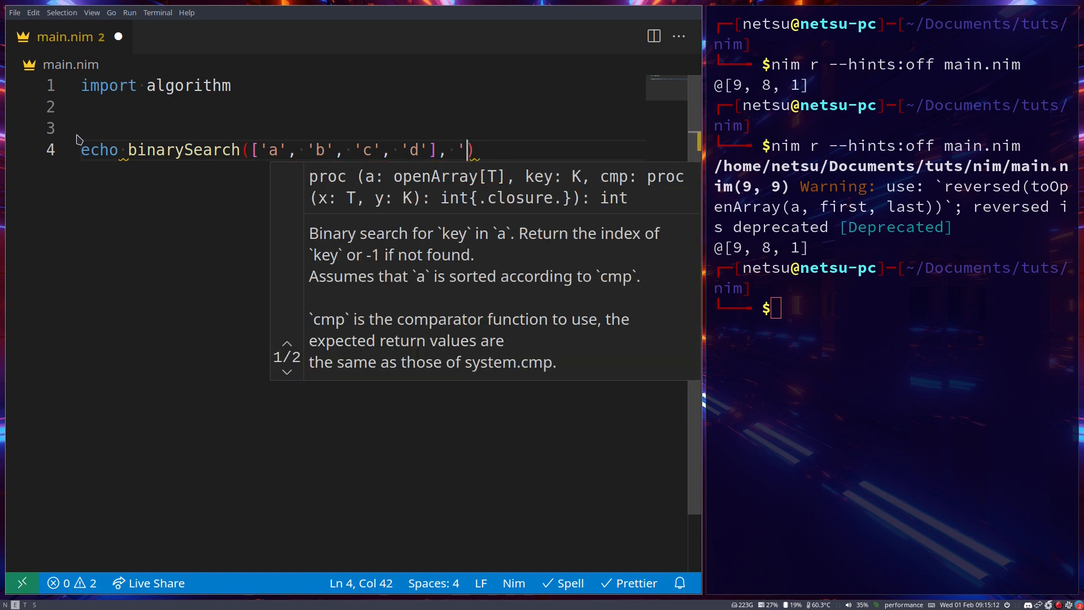
text(c)
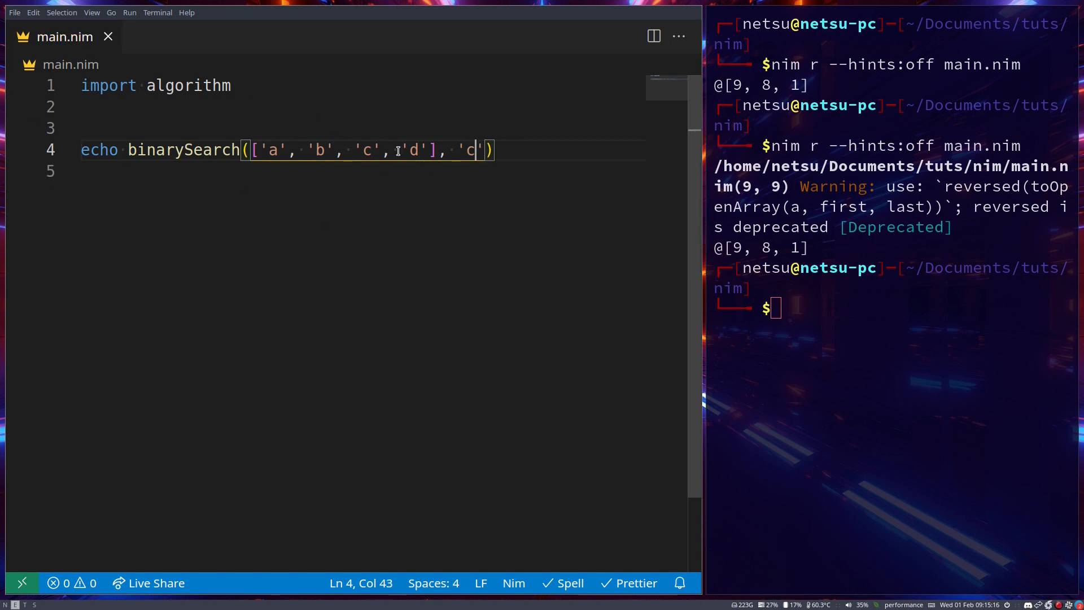
key(Return)
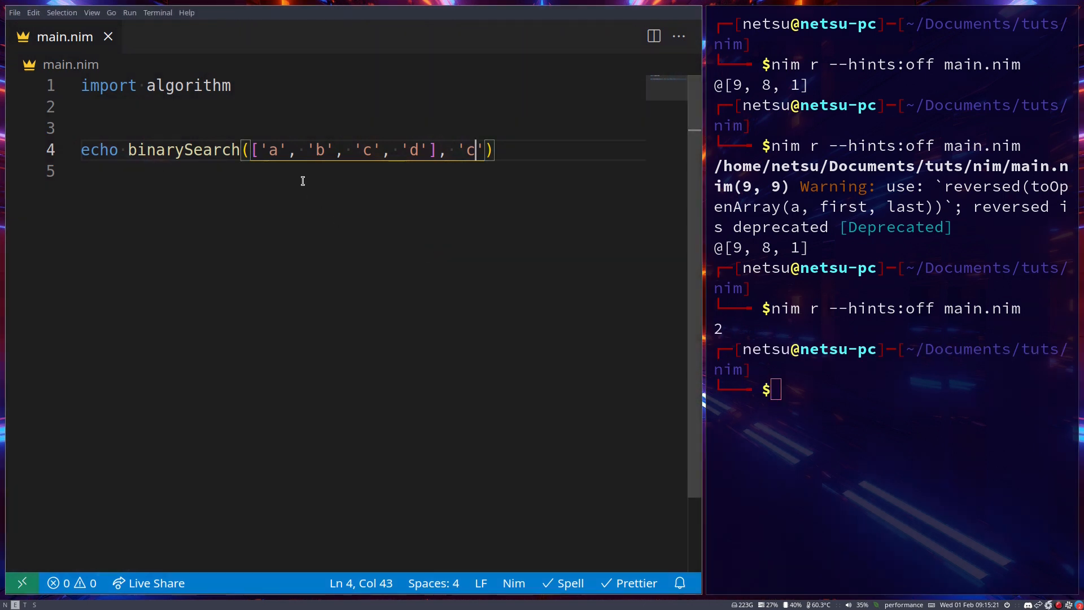
- Search for a missing letter instead and rerun, printing -1
click(371, 150)
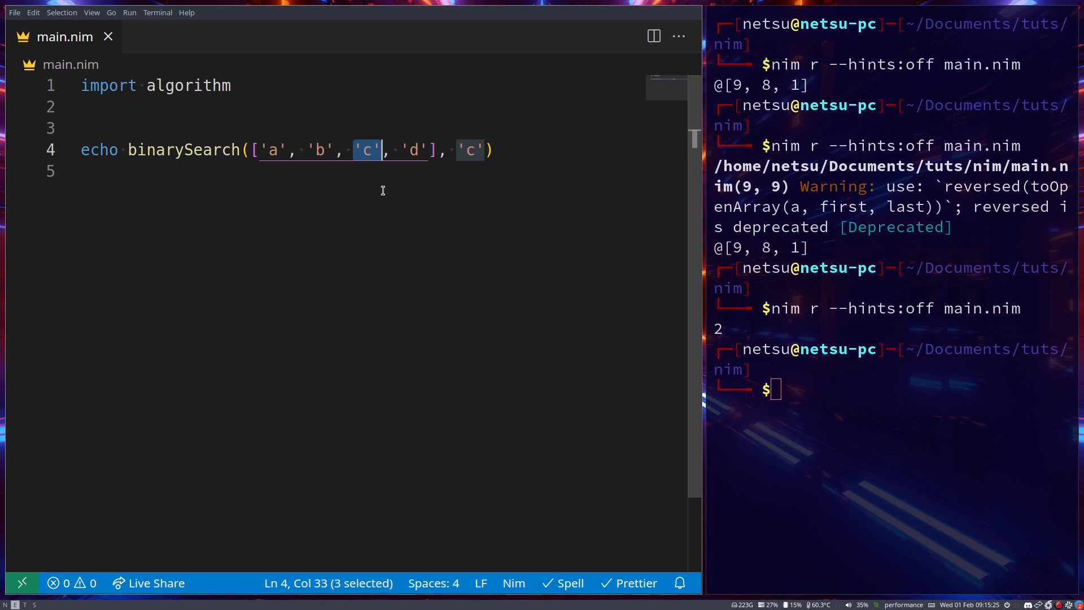
mouse_move(436, 166)
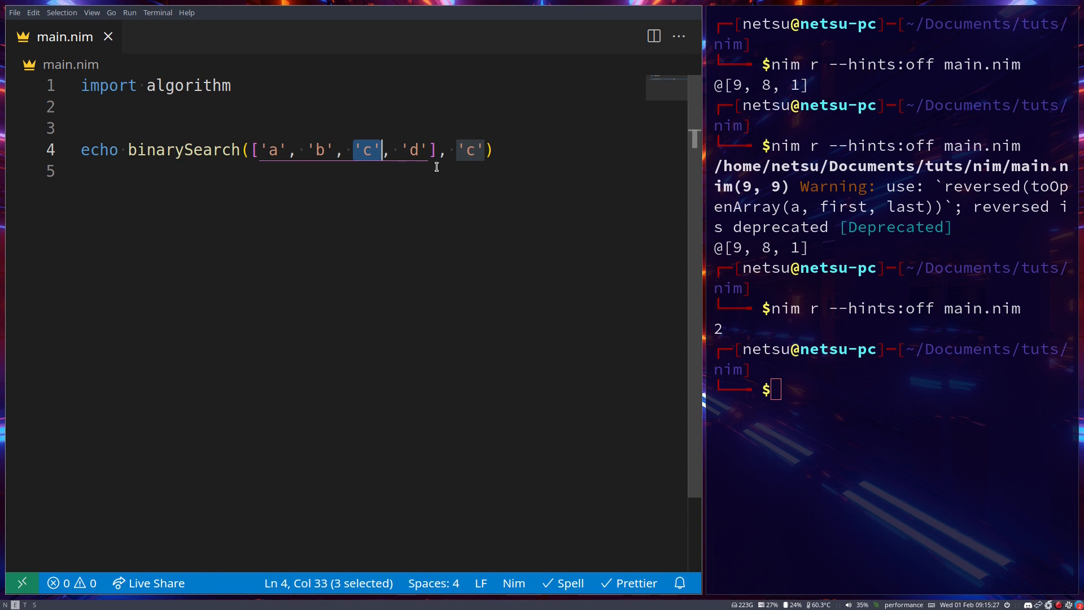
text(f)
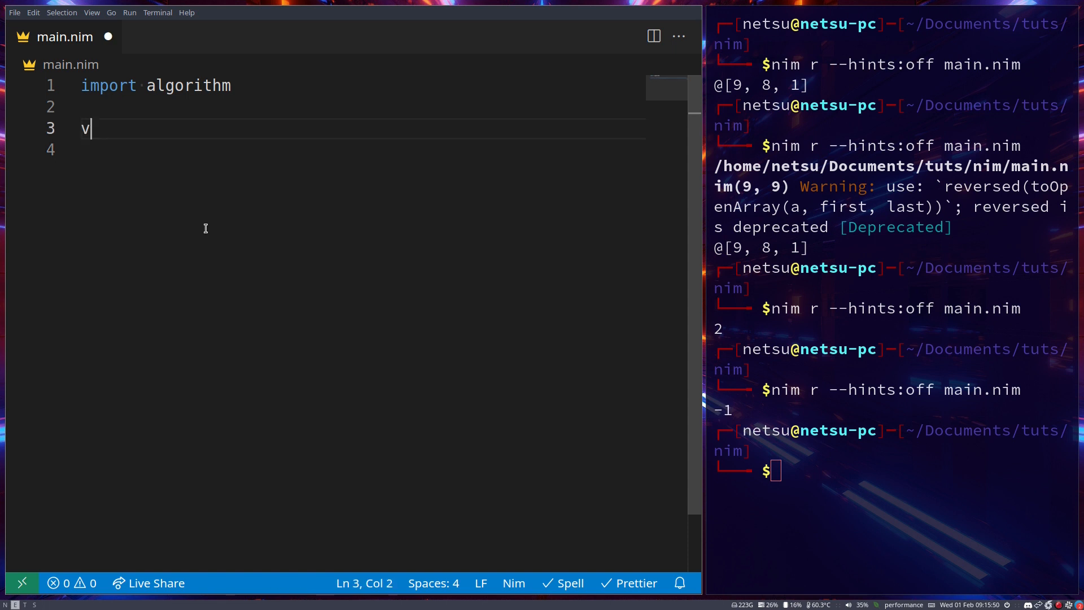
- Declare var e = [1, 2, 3, 4, 5, 6] and echo e
text(ar e =)
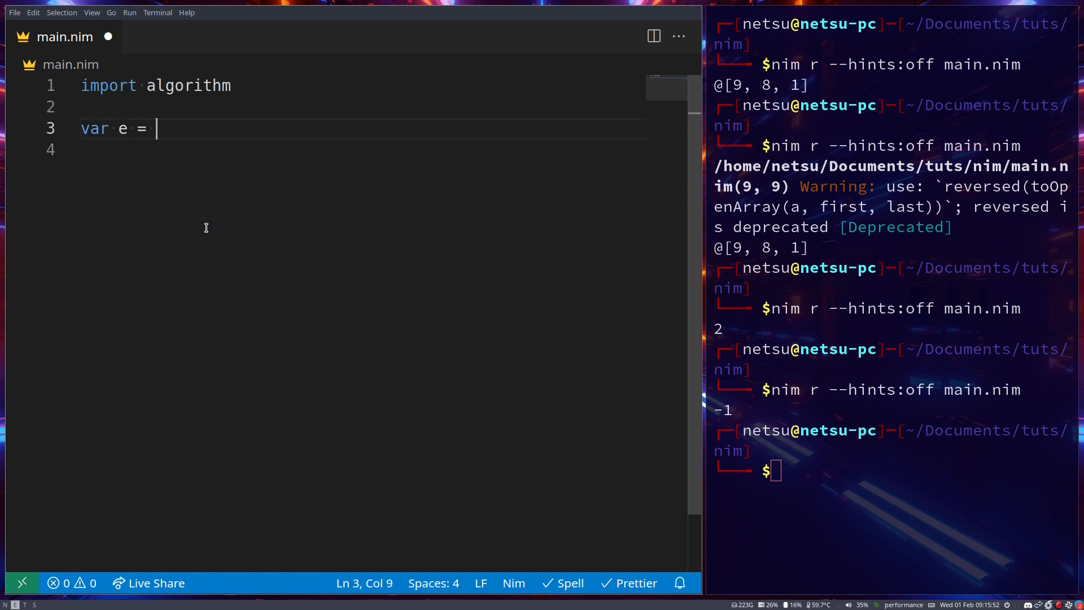
text([1, 2, ])
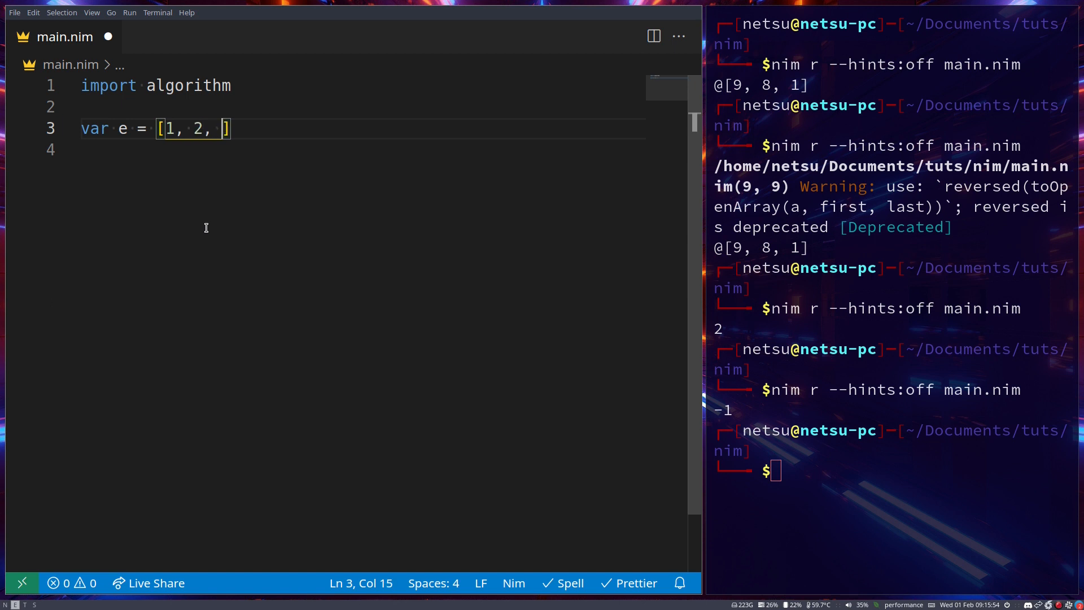
text(3, 4, 5, 6)
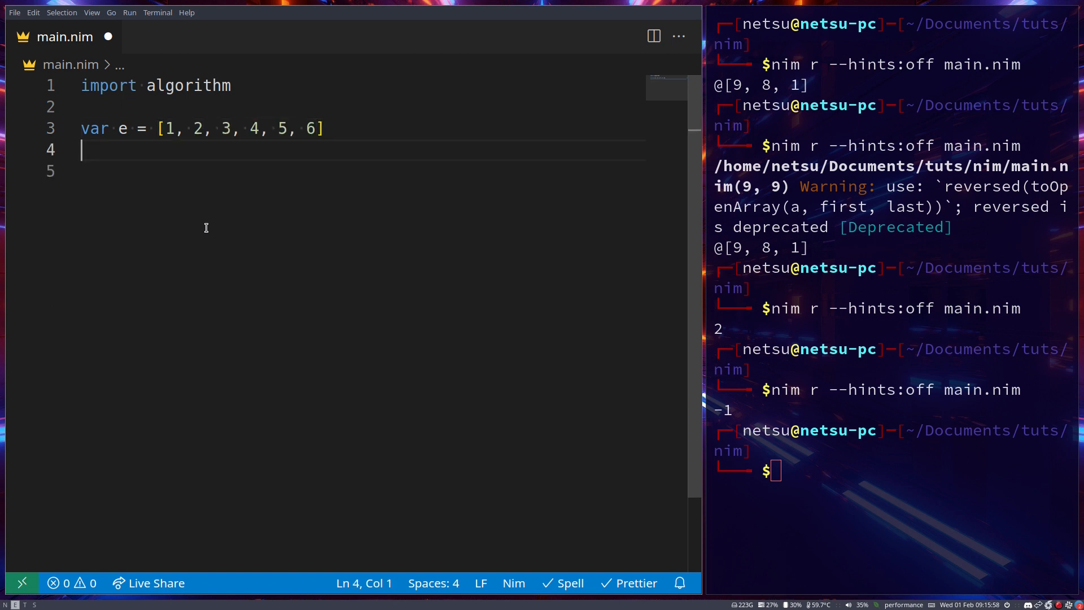
text(echo e)
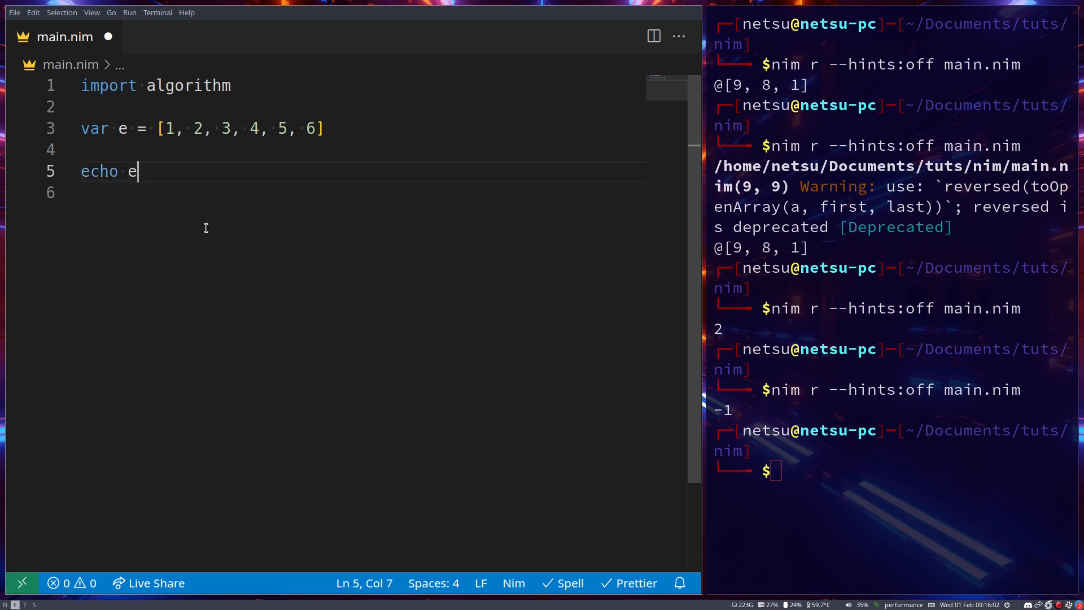
key(Enter)
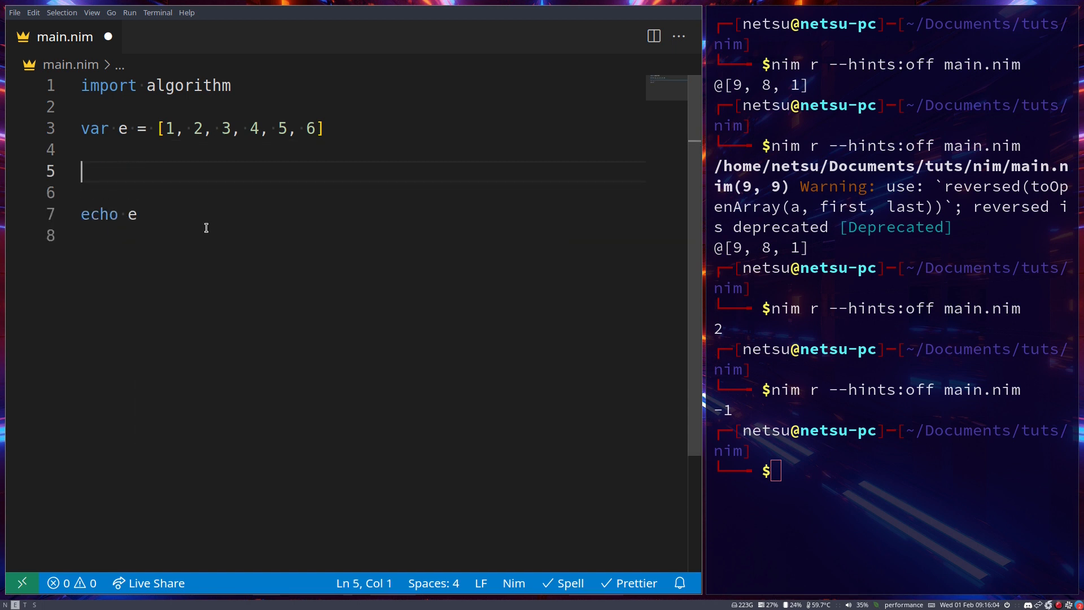
- Add e.rotateLeft(0 .. len(e) - 1, 1) above the echo
text(e.rotateLeft(0 .. len(e)
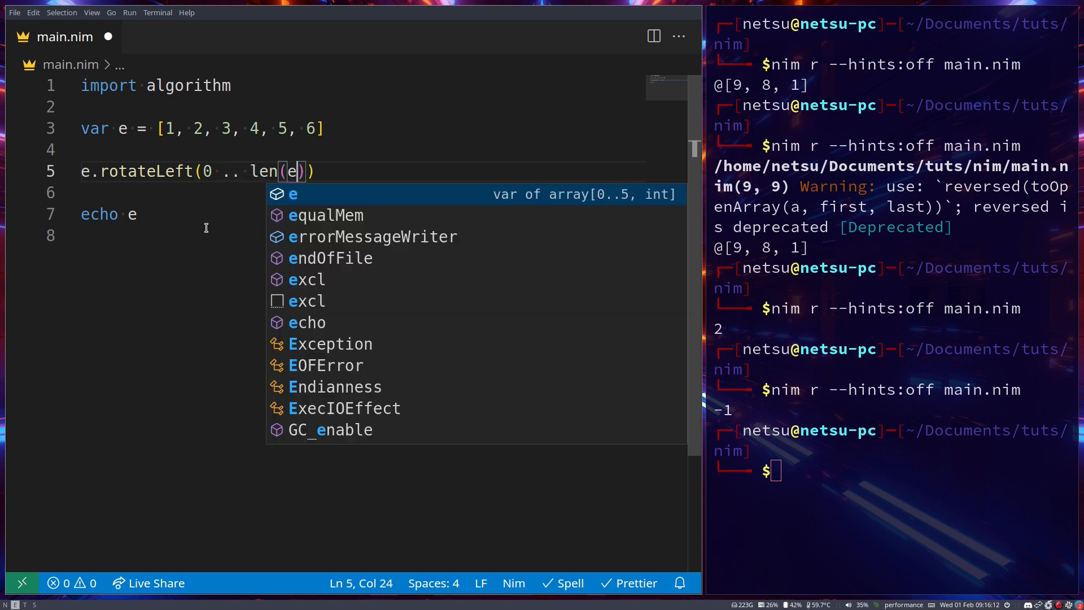
text(- 1)
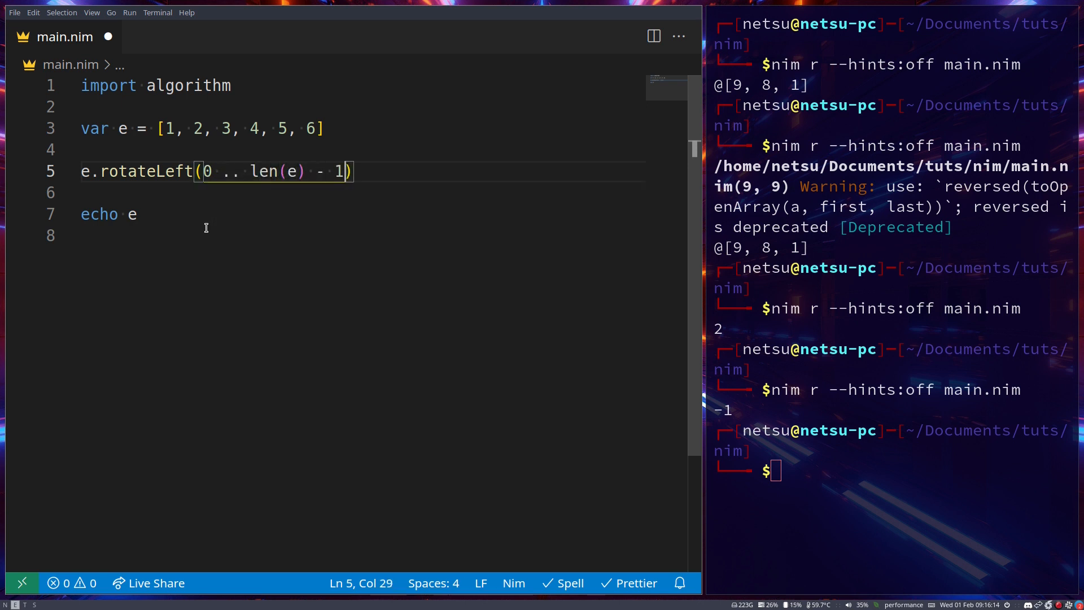
text(, 1)
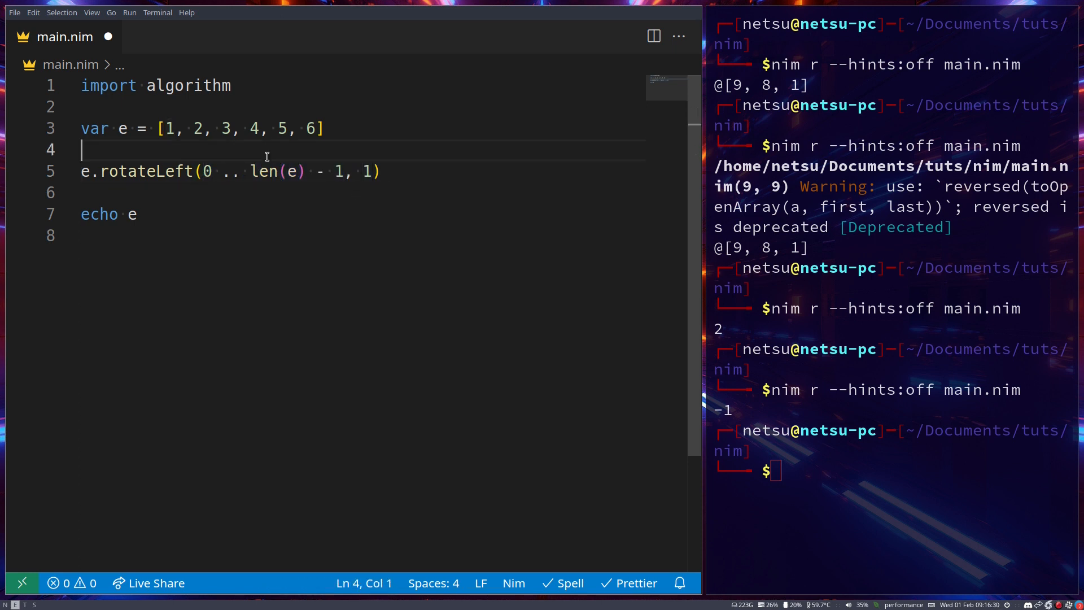
click(196, 128)
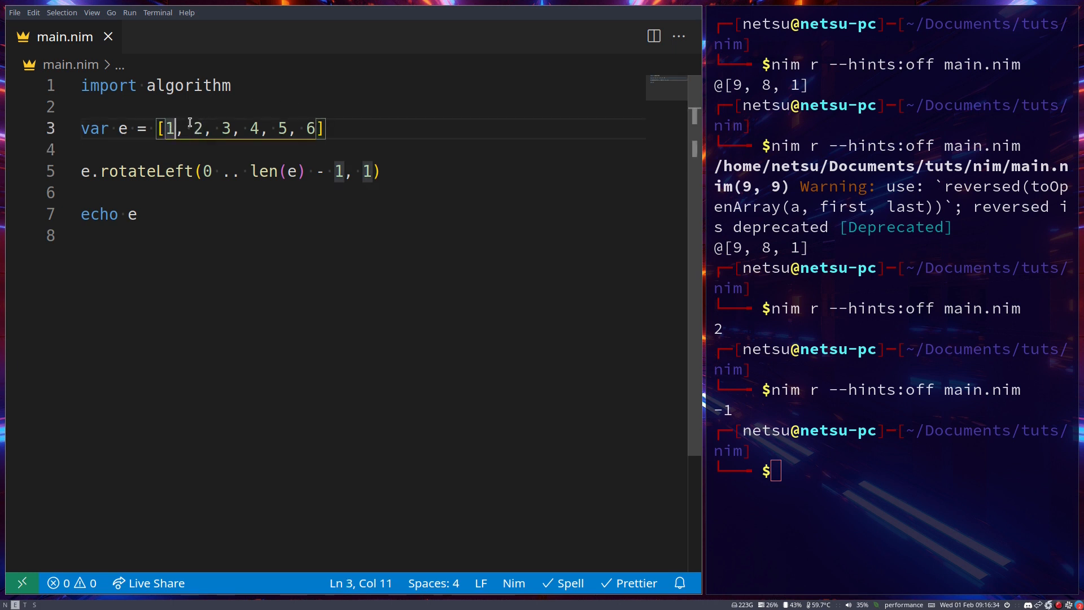
mouse_move(201, 112)
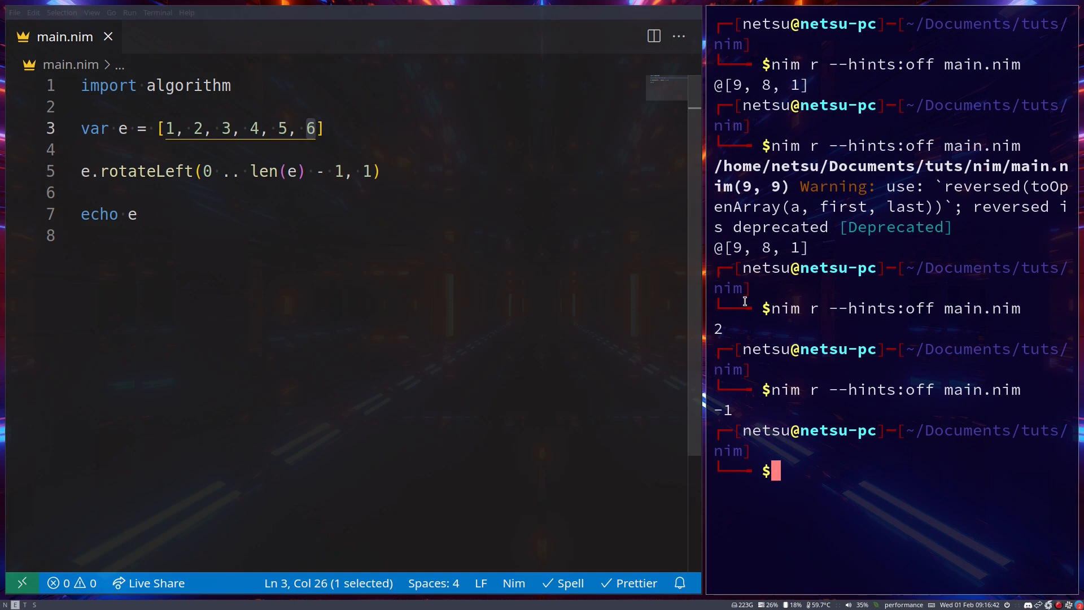
- Run the rotation by 1, printing [2, 3, 4, 5, 6, 1]
key(Return)
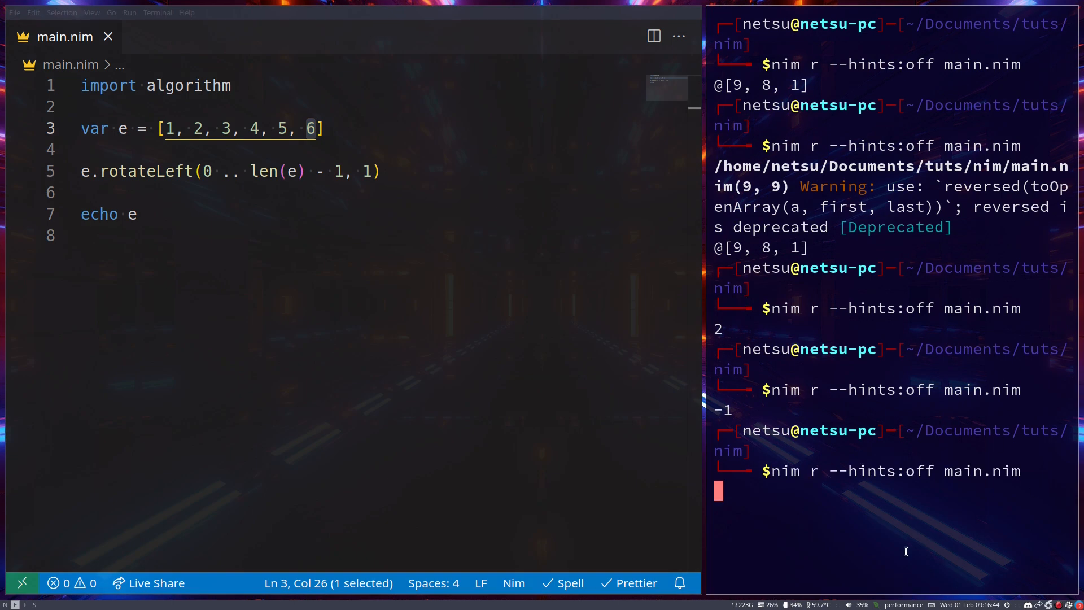
key(Return)
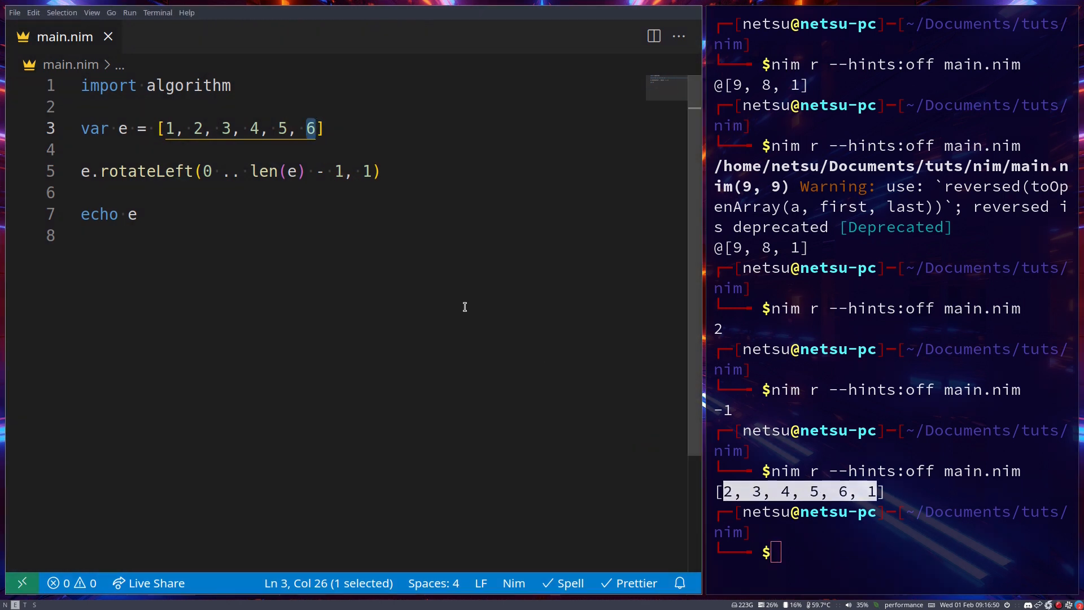
- Rotate by 2 instead and rerun, printing [3, 4, 5, 6, 1, 2]
click(373, 172)
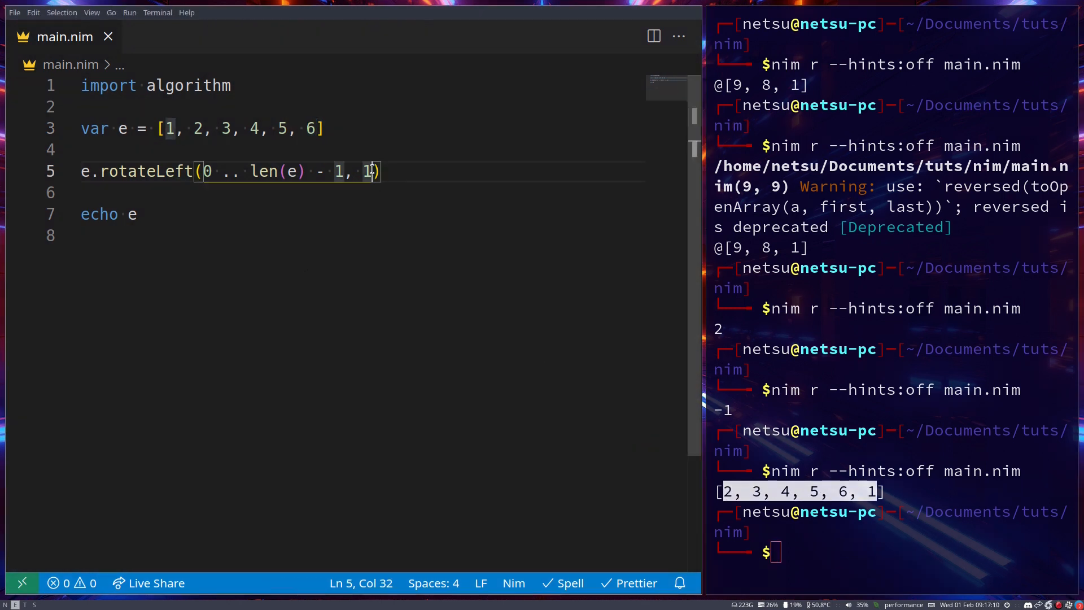
text(2)
click(894, 552)
text(nim r --hints:off main.nim)
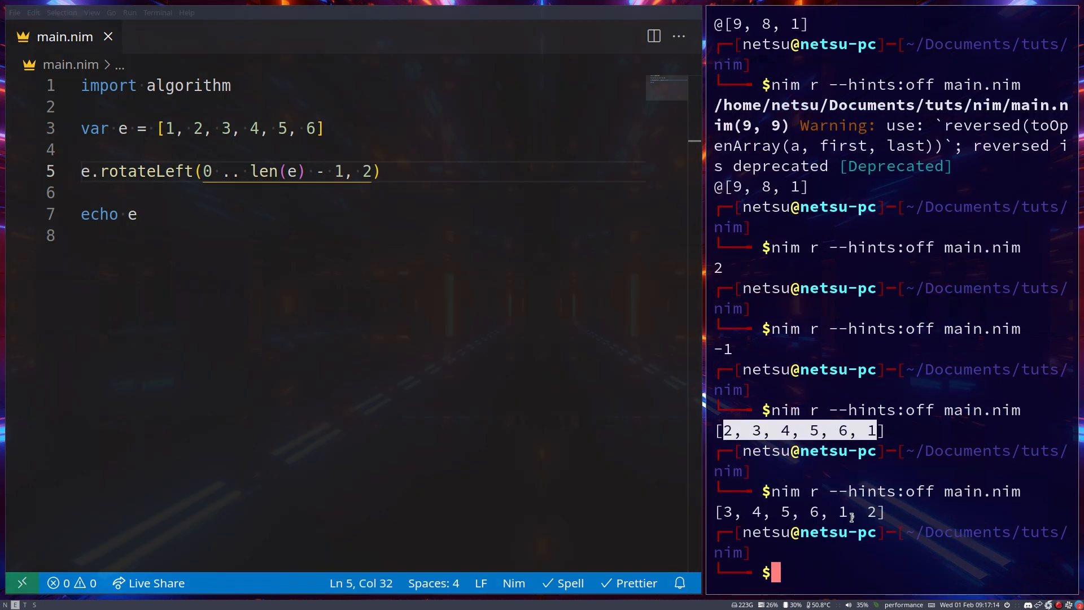
right_click(757, 520)
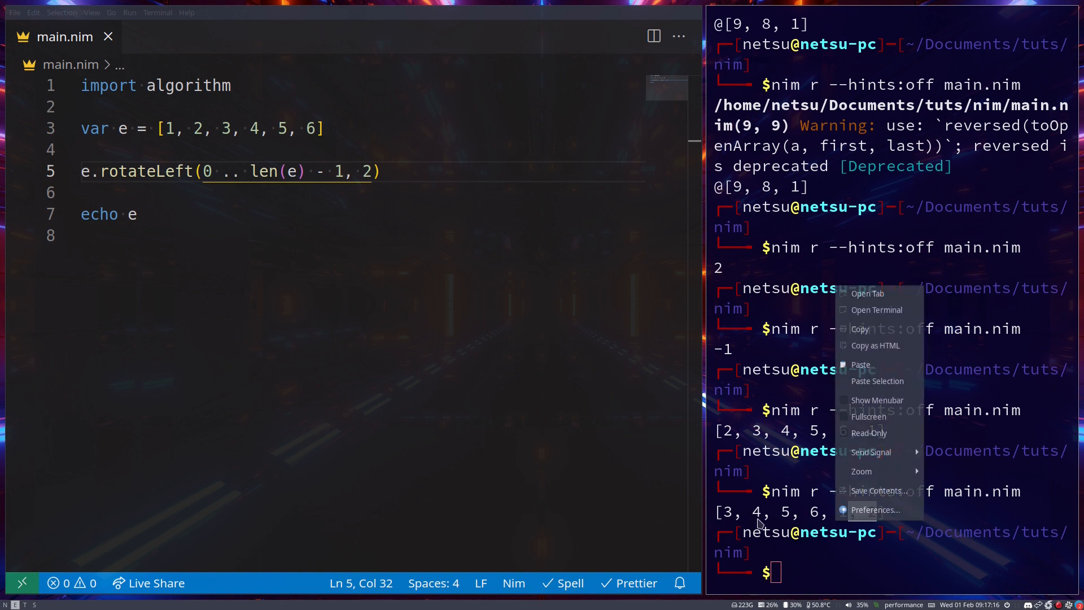
click(399, 252)
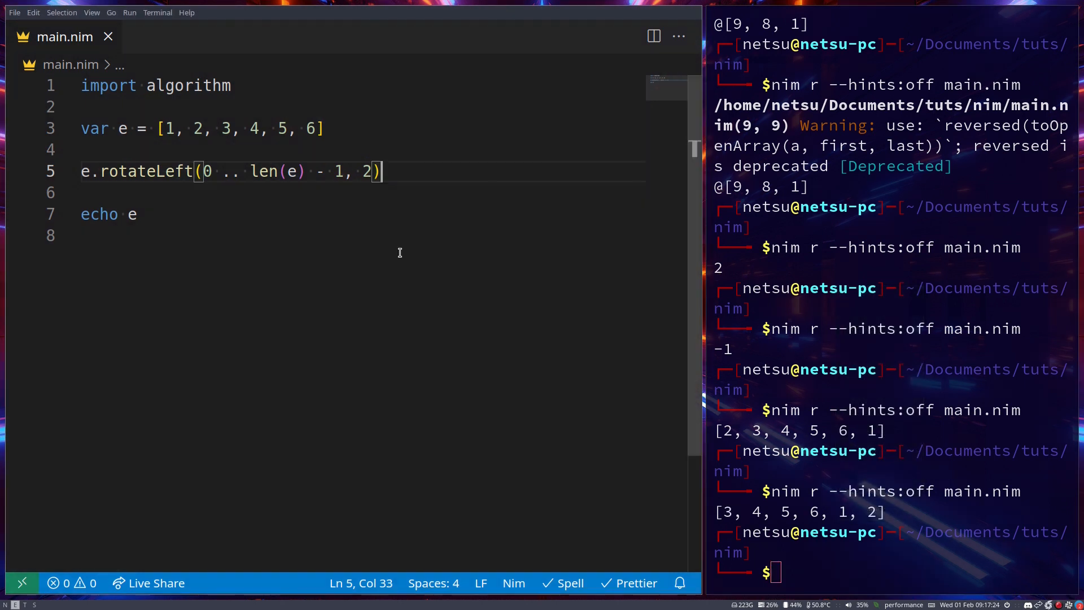